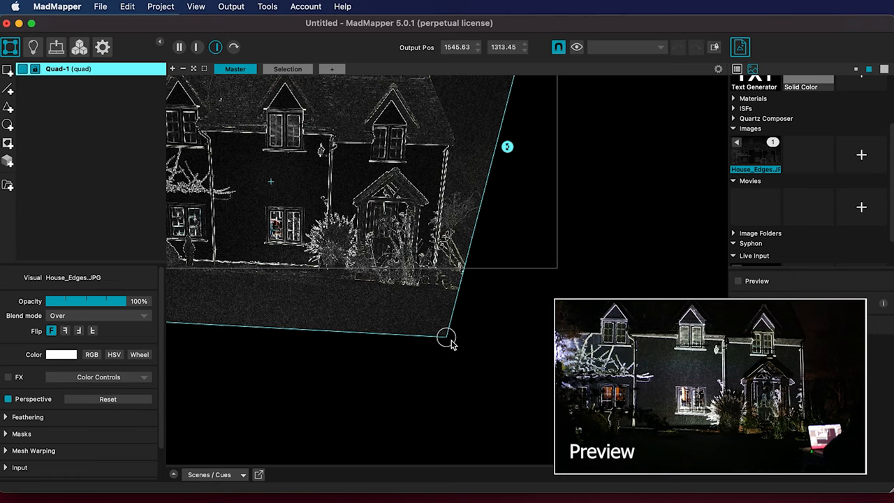
- Drag a corner handle of Quad-1 so the house outline aligns with the real house
drag(447, 338, 444, 321)
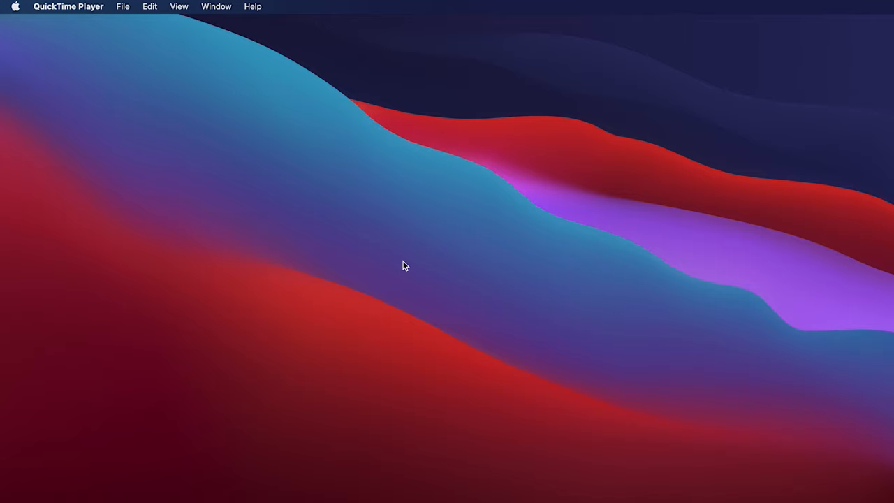
mouse_move(23, 17)
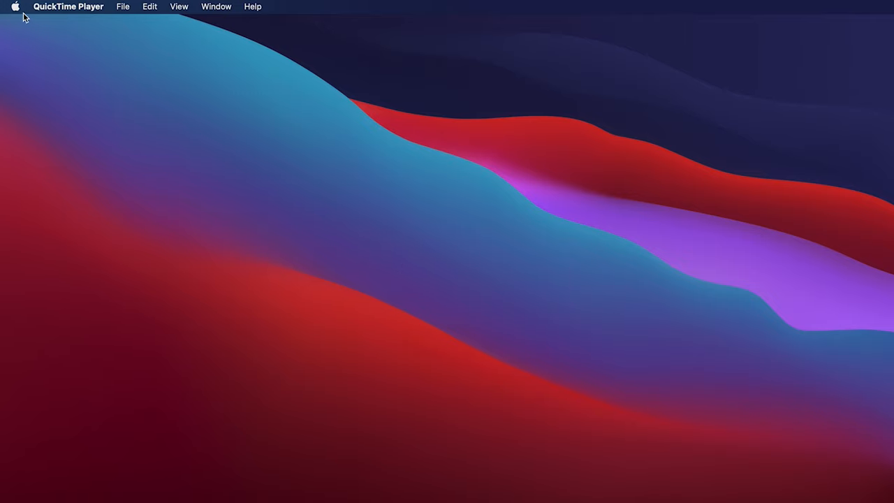
- In Displays preferences, view the Arrangement and mirror the laptop screen onto the projector
click(15, 6)
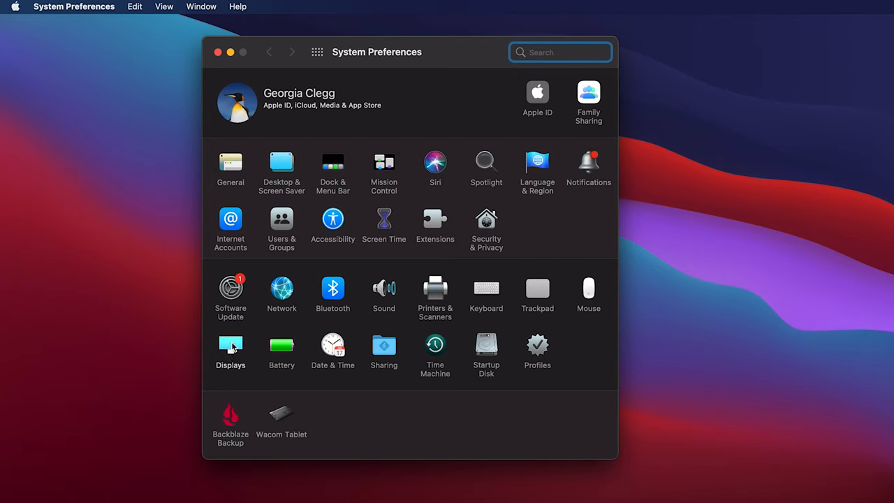
click(230, 346)
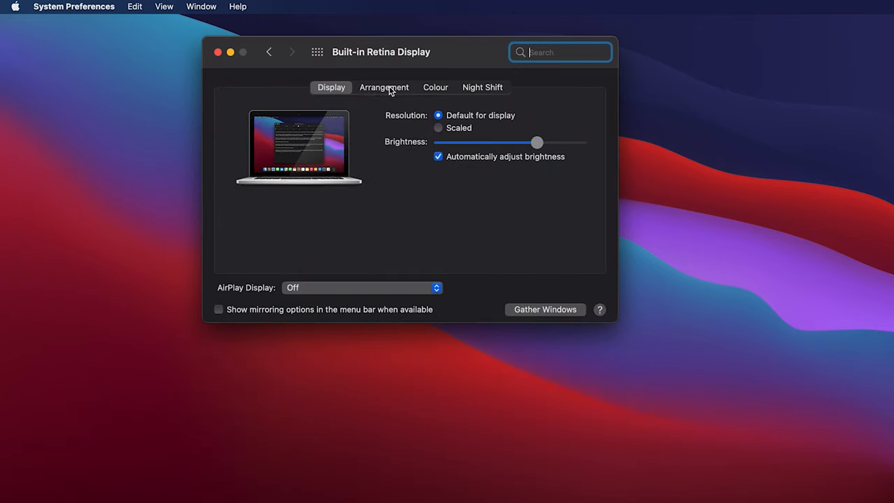
click(383, 87)
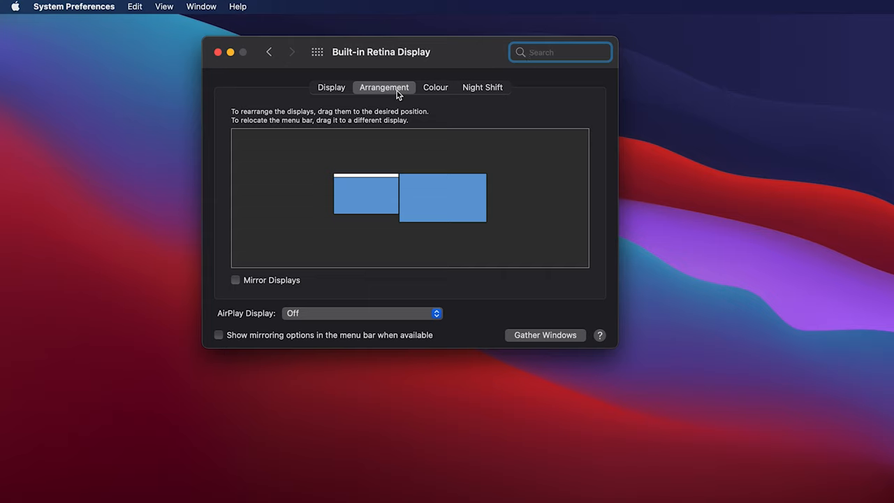
mouse_move(398, 146)
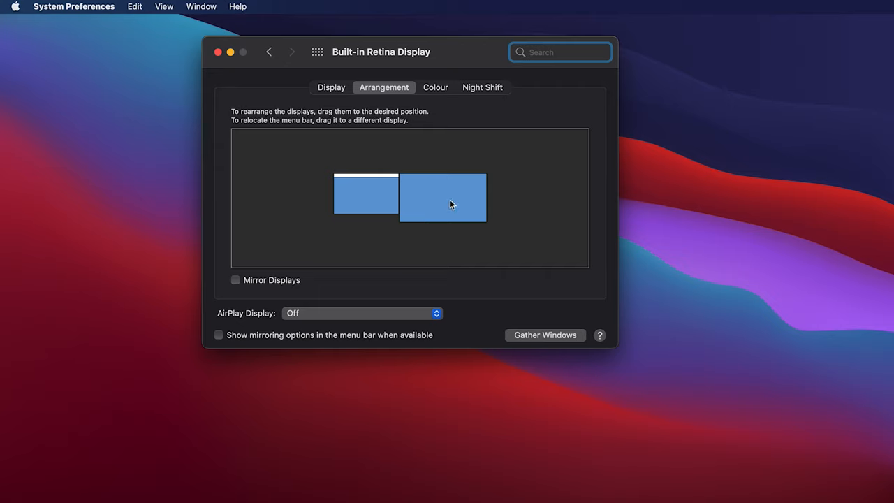
mouse_move(460, 190)
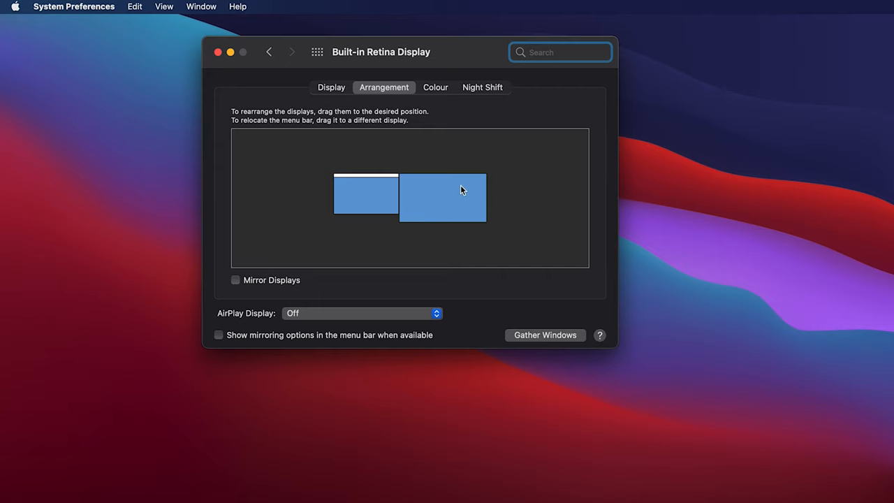
mouse_move(459, 194)
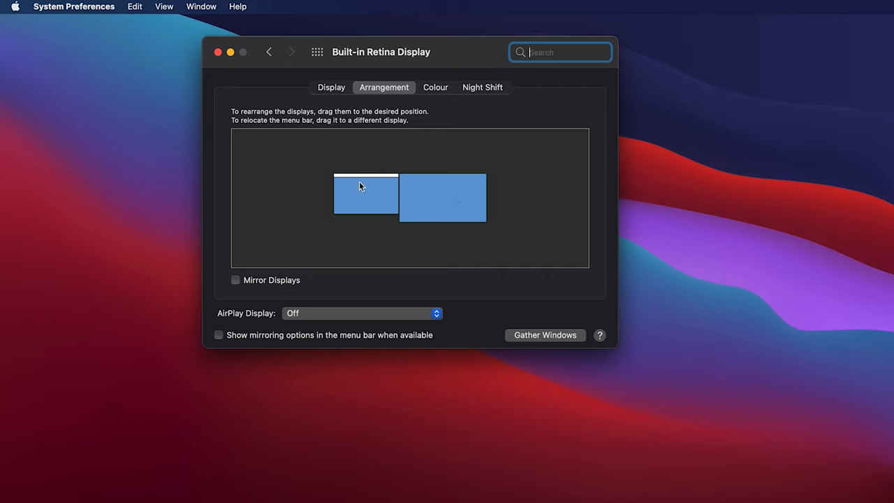
mouse_move(363, 201)
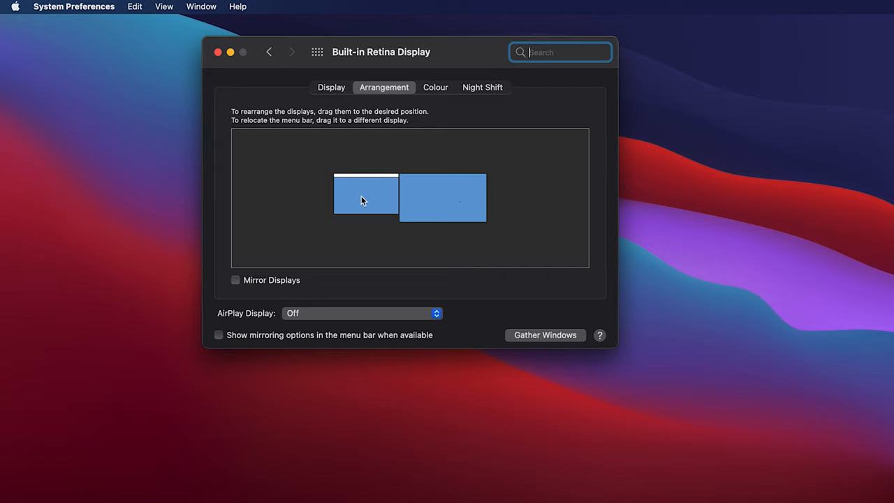
mouse_move(445, 203)
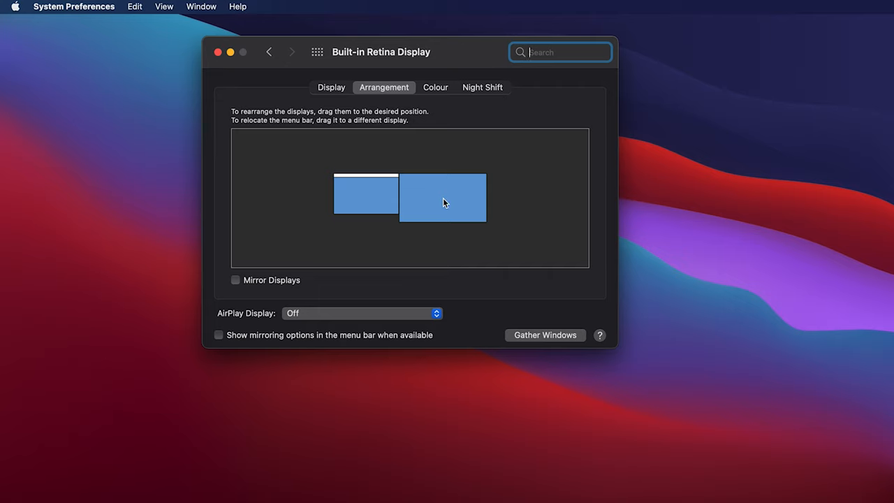
mouse_move(309, 162)
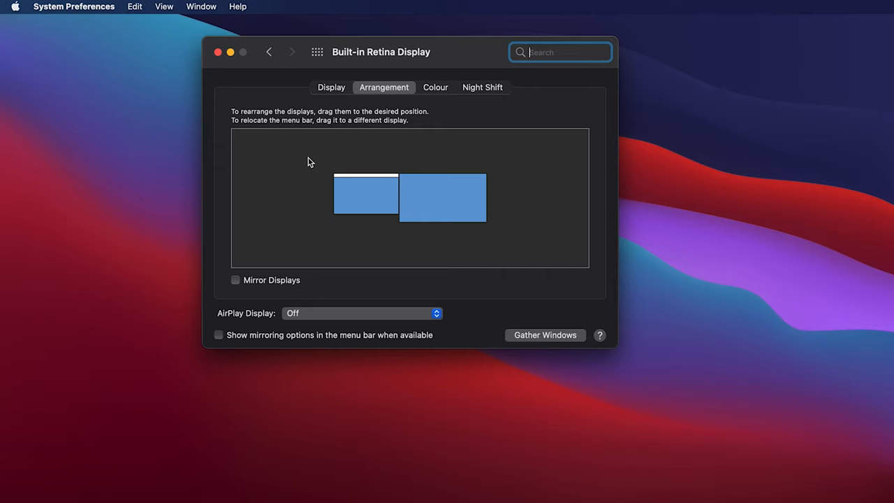
mouse_move(274, 281)
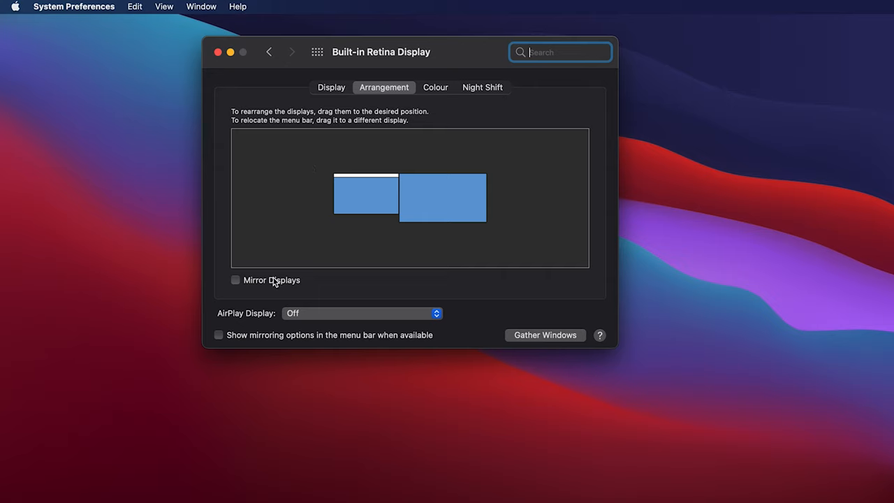
mouse_move(279, 285)
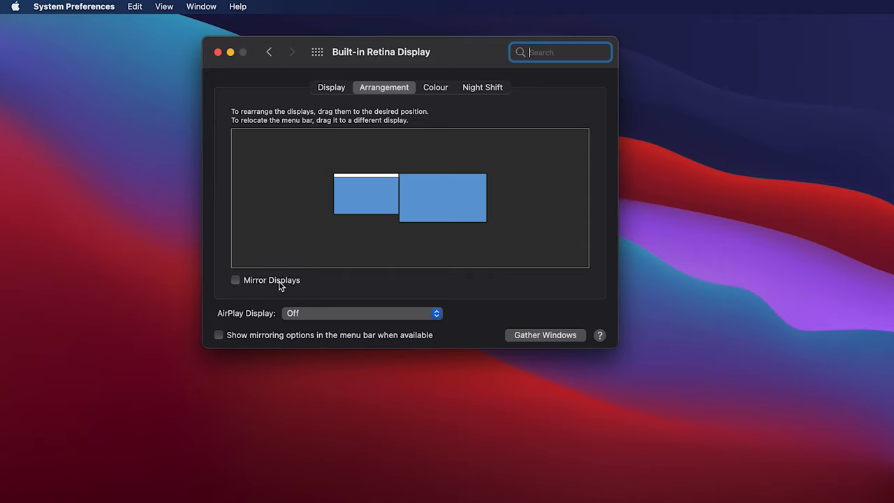
mouse_move(245, 286)
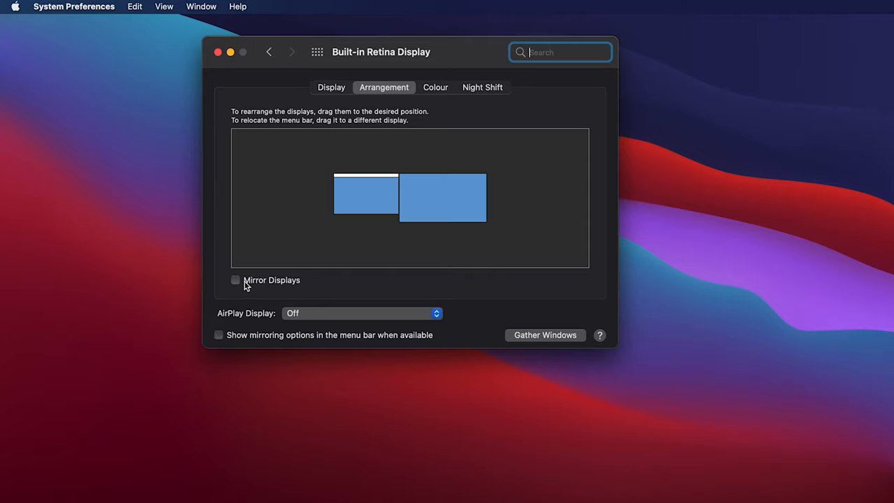
click(236, 280)
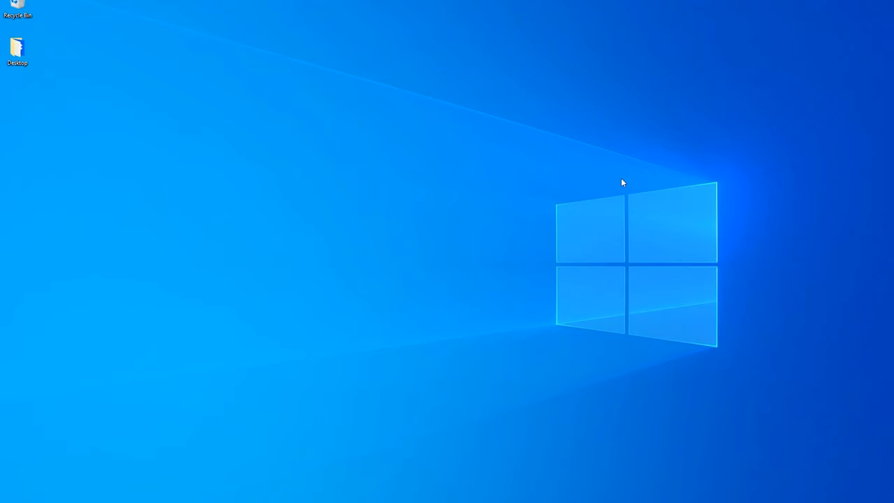
mouse_move(409, 208)
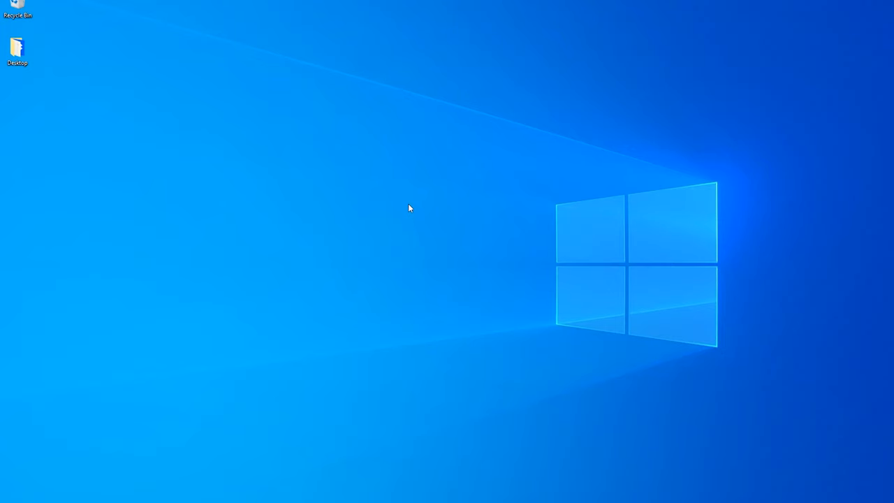
- Set Windows Multiple displays to Duplicate these displays and keep the changes
right_click(409, 208)
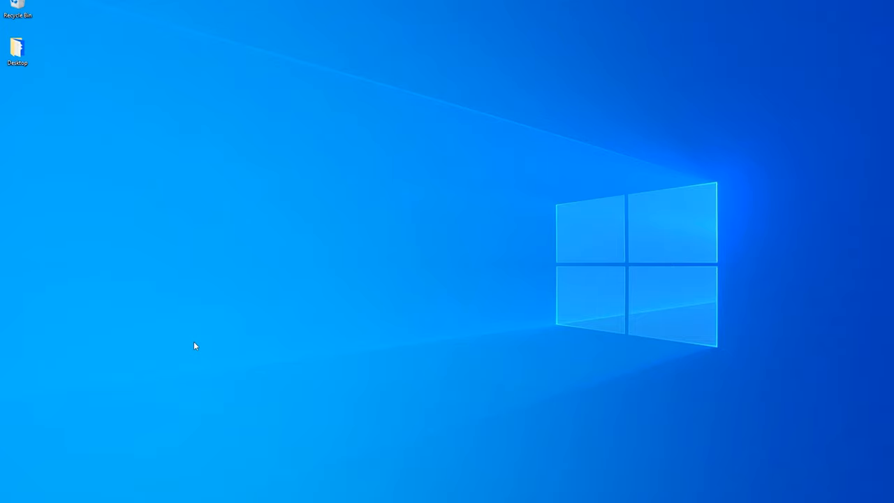
click(9, 497)
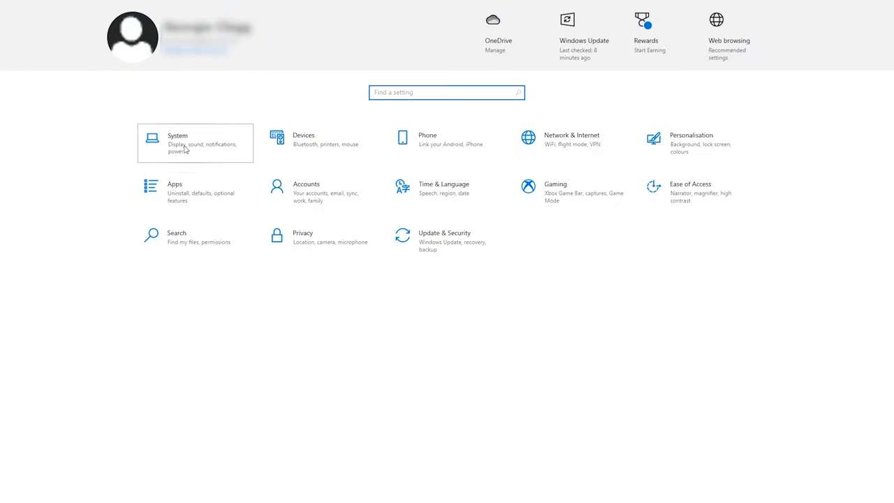
click(195, 142)
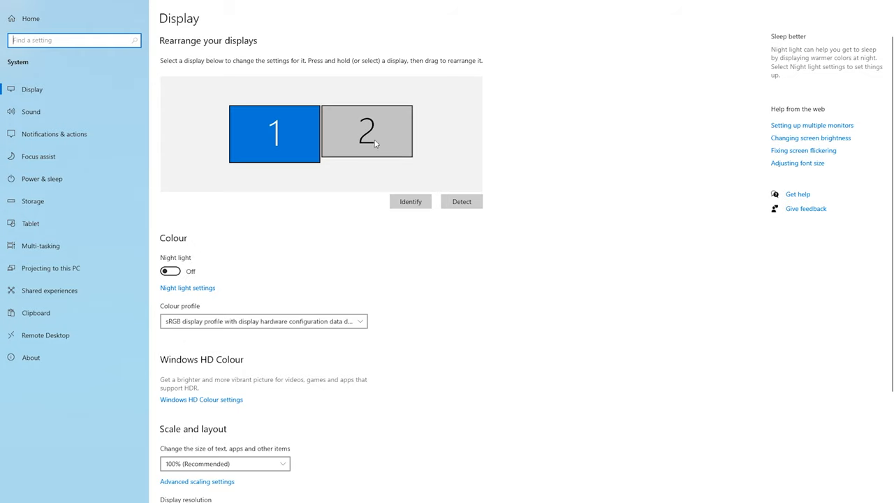
mouse_move(386, 131)
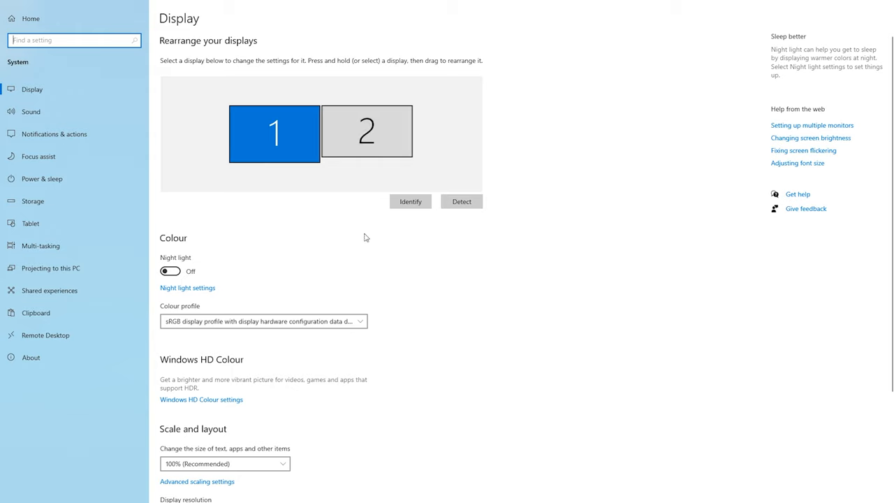
scroll(down, 3)
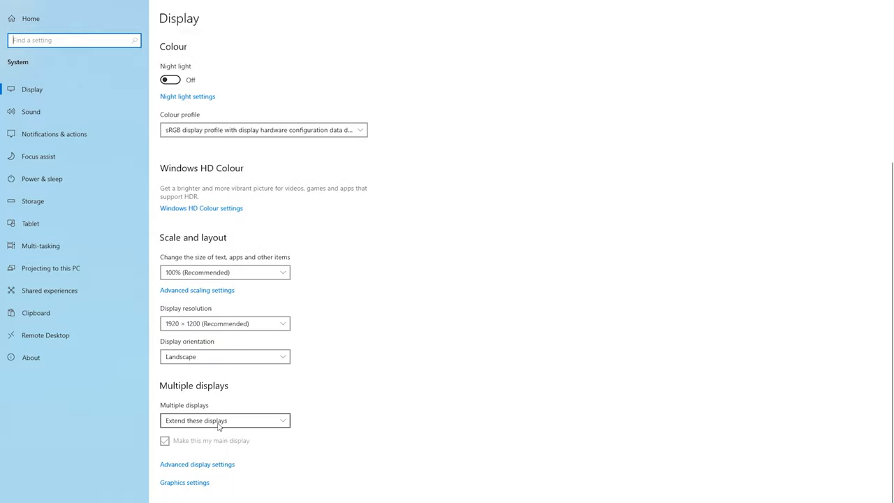
click(225, 420)
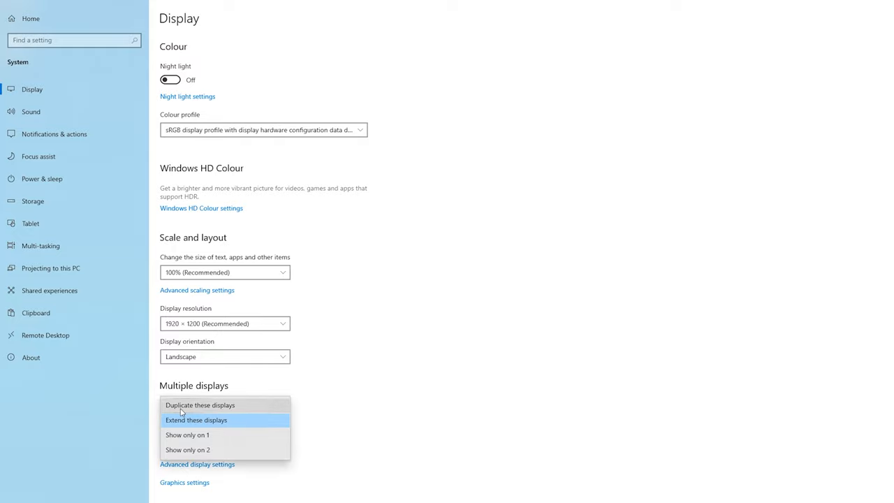
click(200, 405)
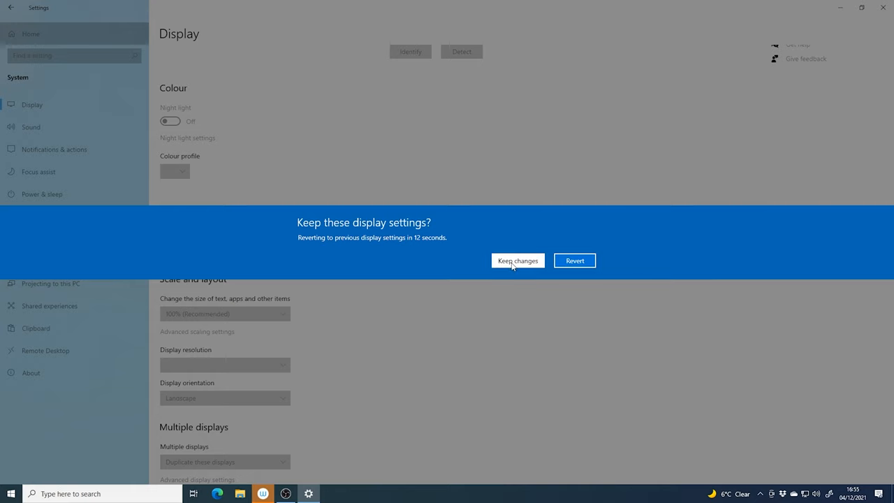
click(517, 260)
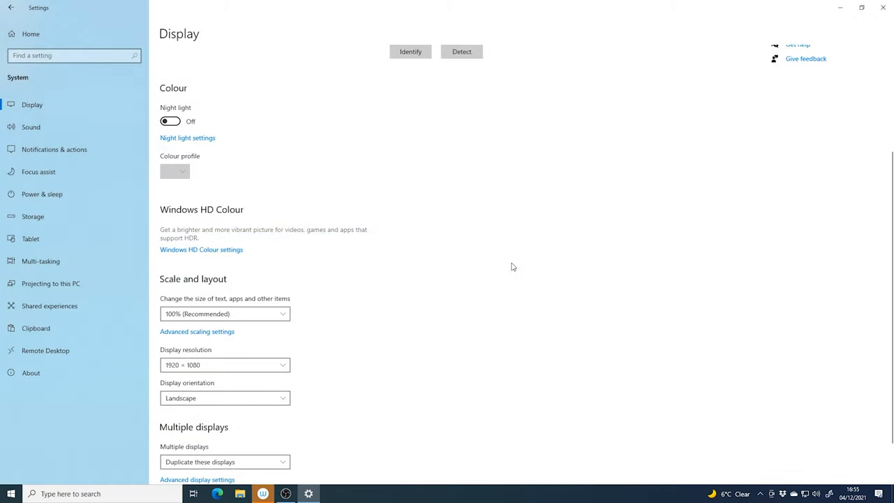
mouse_move(401, 338)
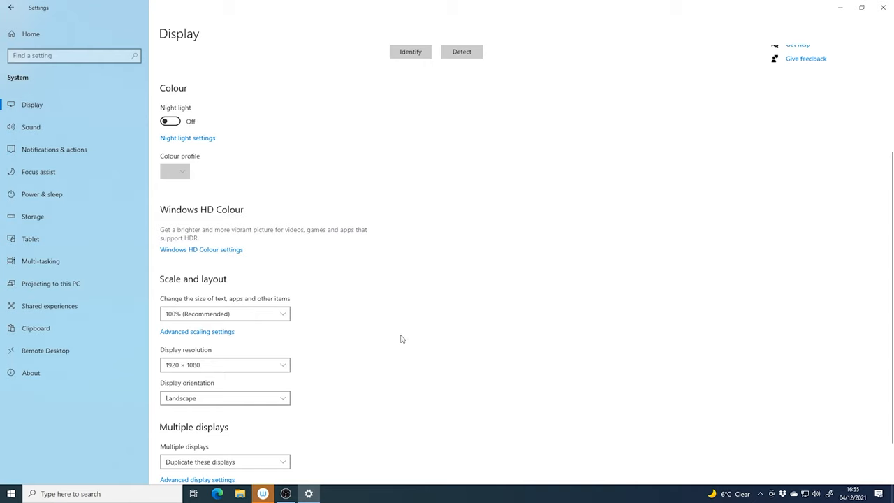
mouse_move(177, 351)
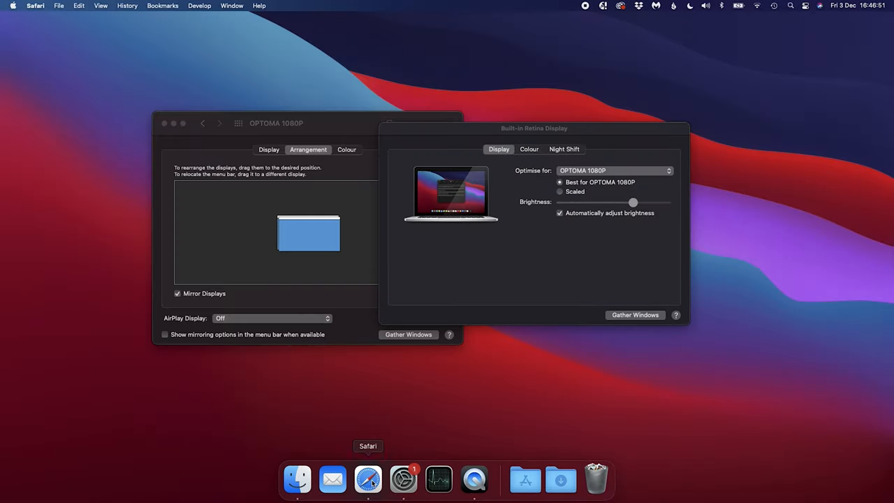
- Launch Safari and enter whitedisplay.com as the address
click(368, 479)
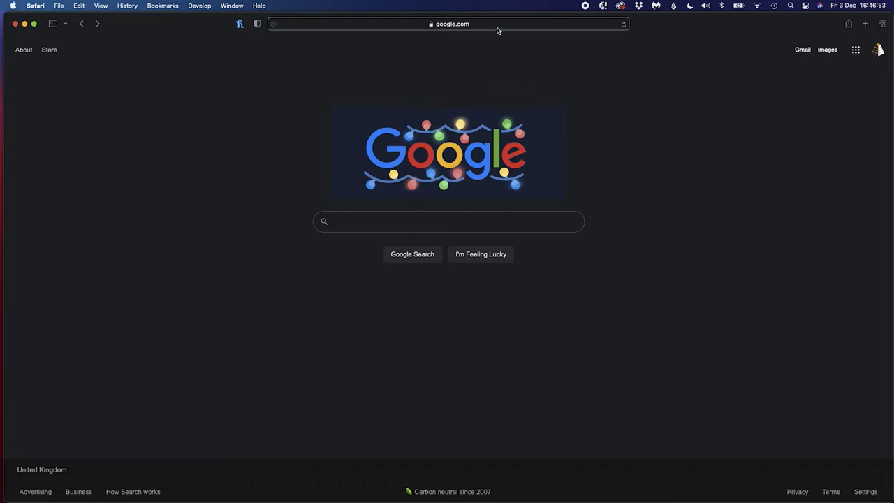
text(whitedisplay.com)
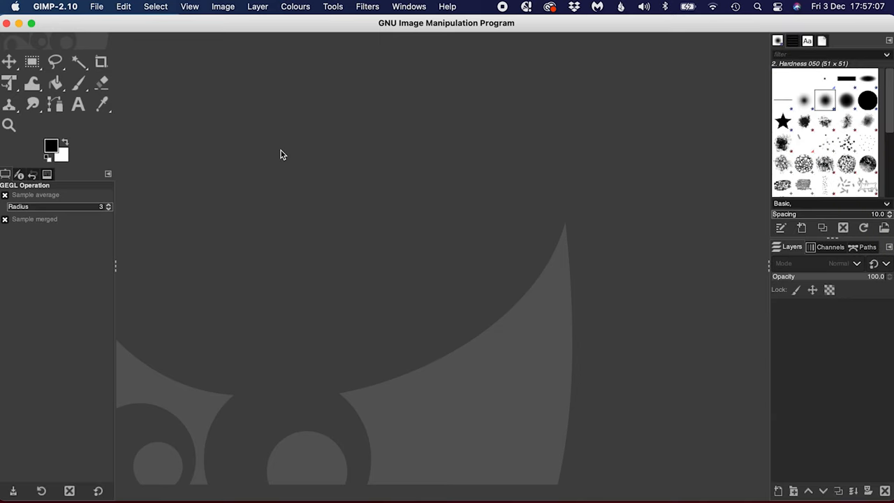
- Open the House_Reference.JPG photo in GIMP
click(96, 6)
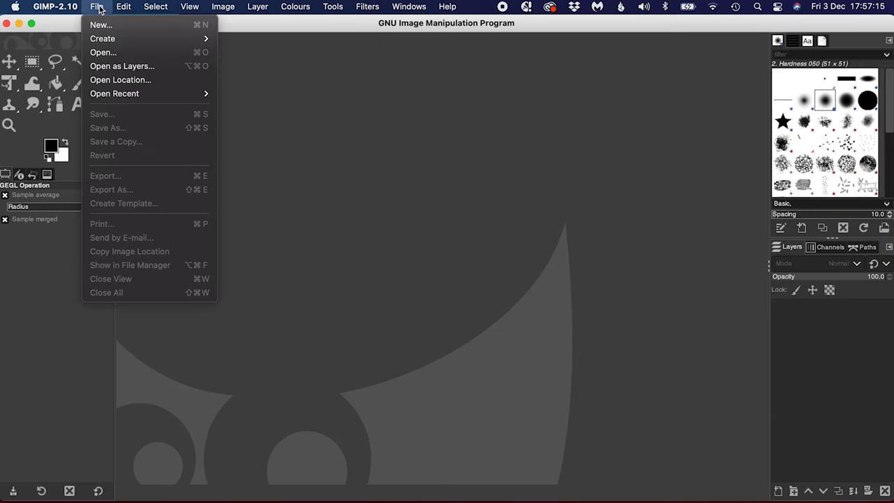
click(128, 60)
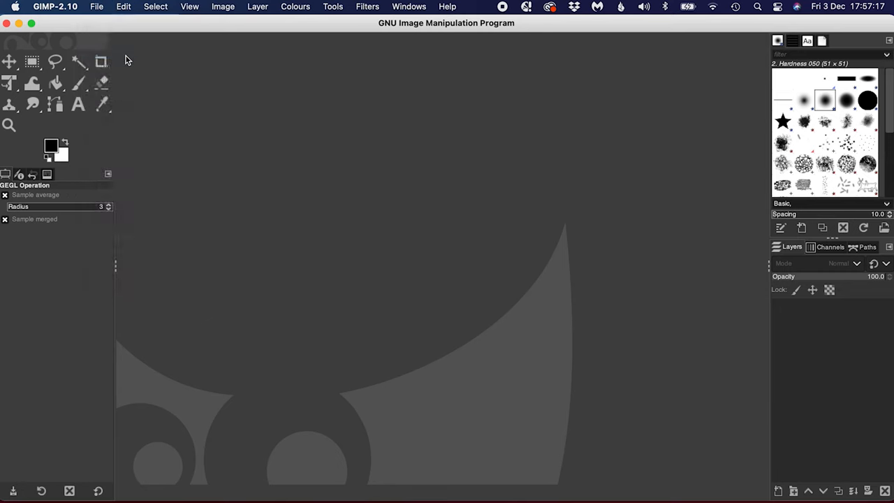
click(97, 6)
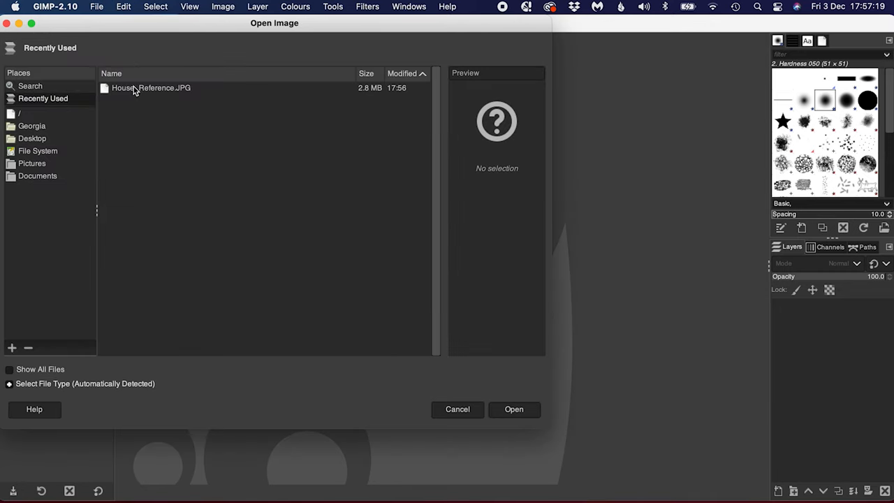
click(151, 88)
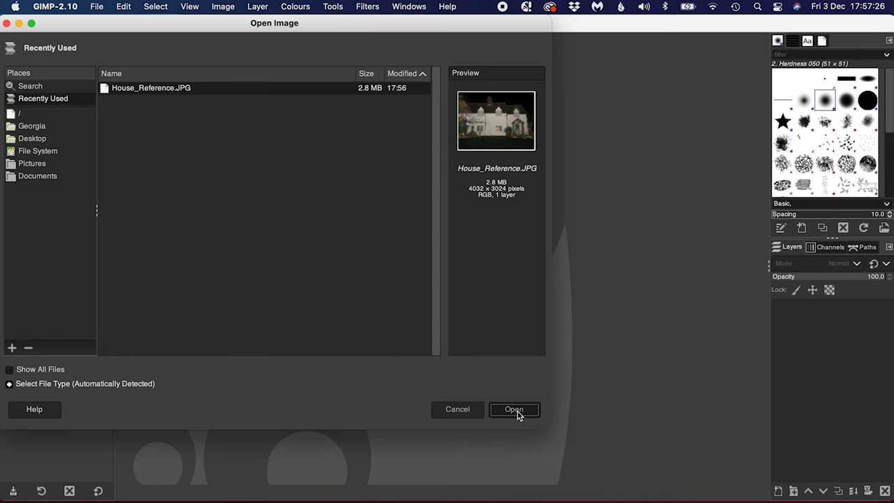
click(513, 409)
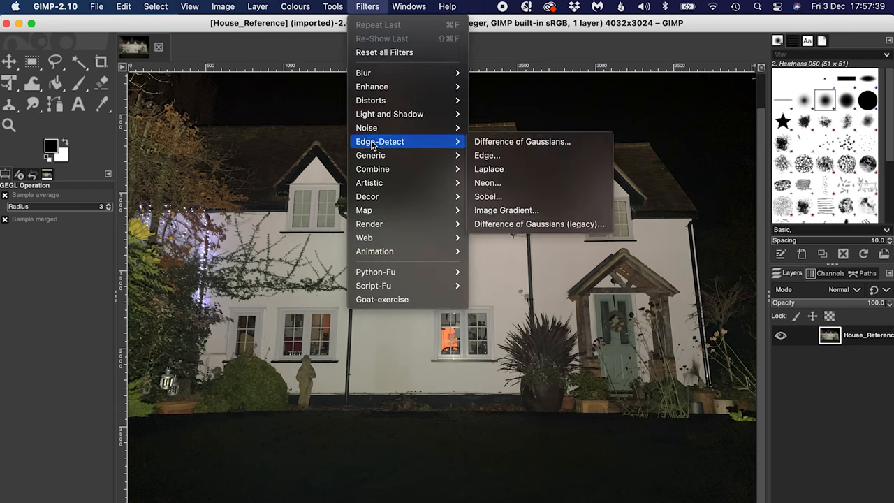
mouse_move(487, 155)
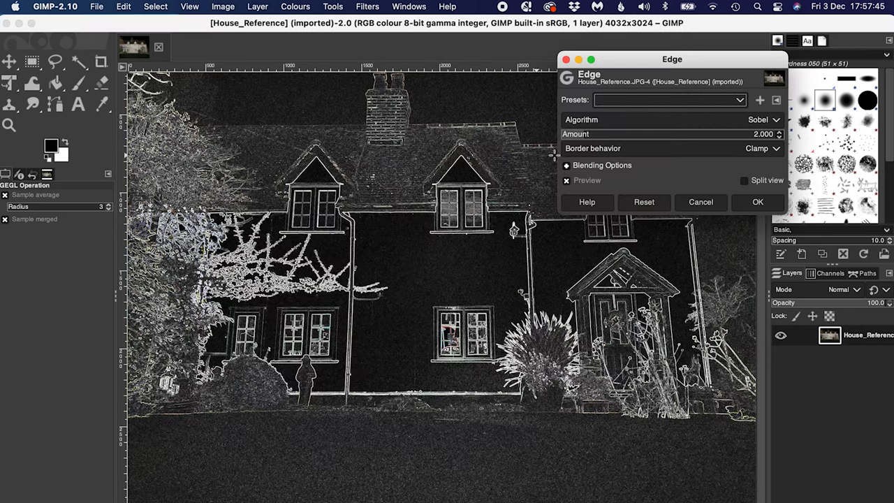
- Apply the Edge-Detect Edge filter with Amount 1.000
drag(672, 58, 594, 94)
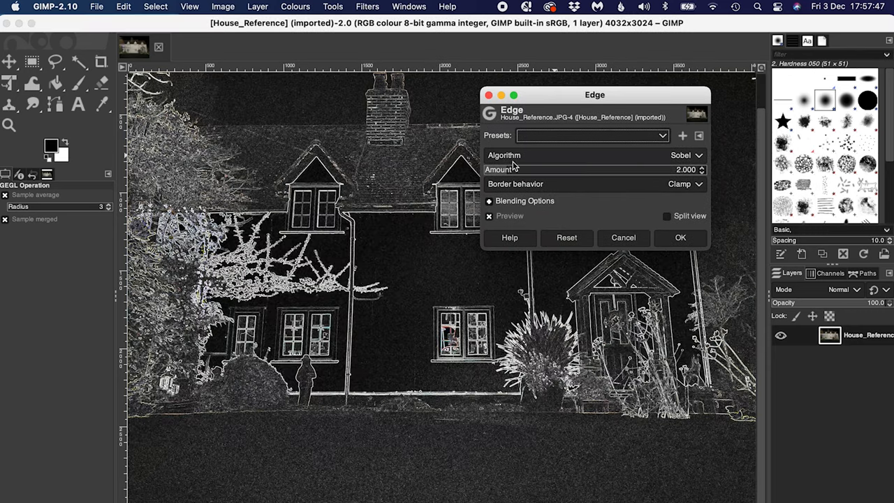
drag(517, 169, 576, 169)
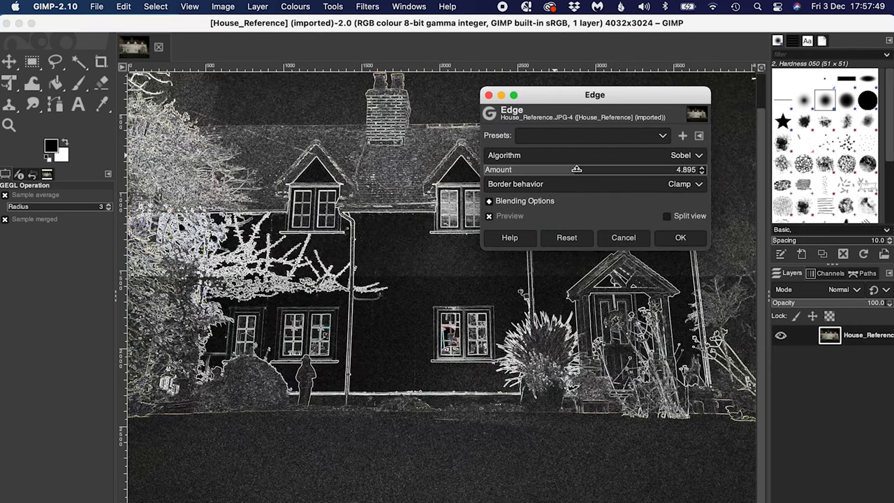
drag(576, 169, 482, 169)
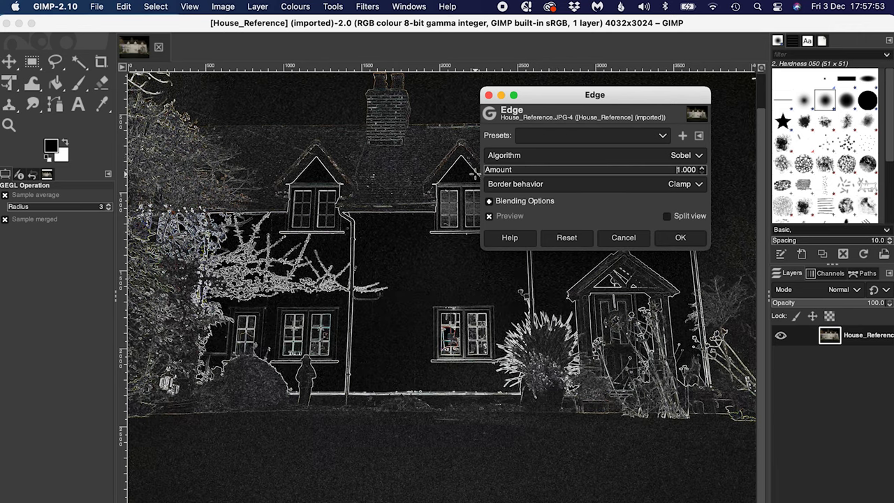
click(490, 215)
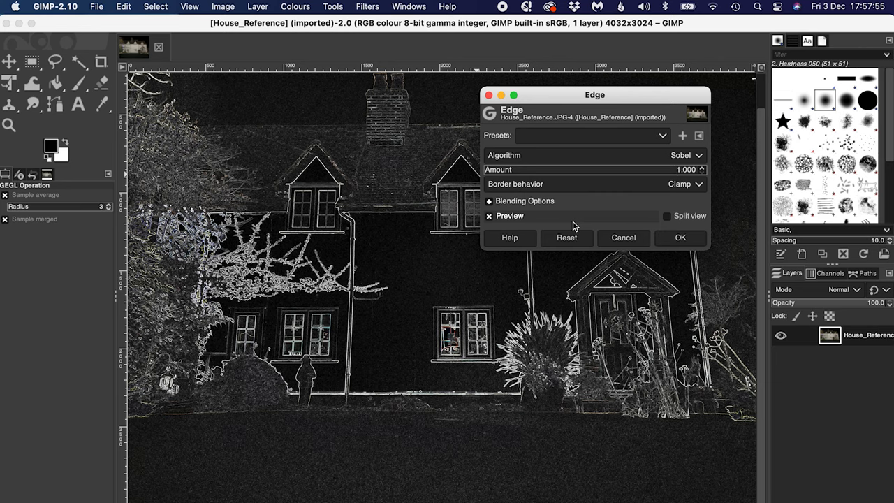
click(679, 238)
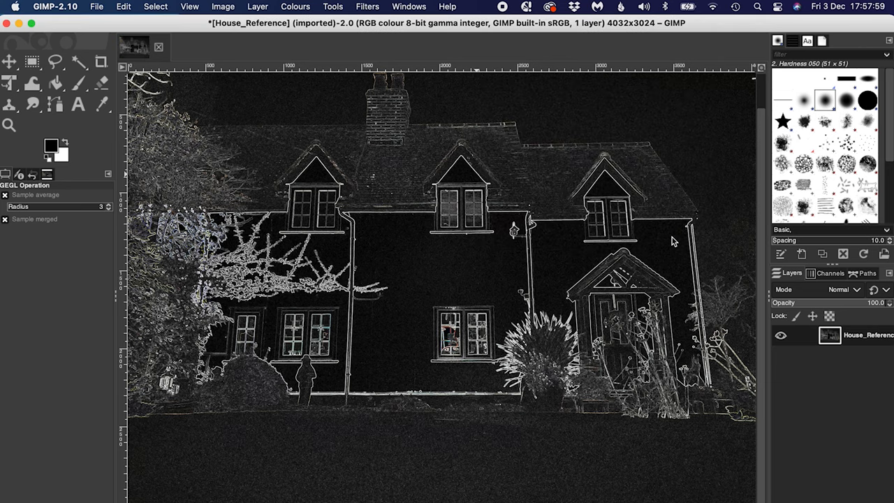
mouse_move(223, 112)
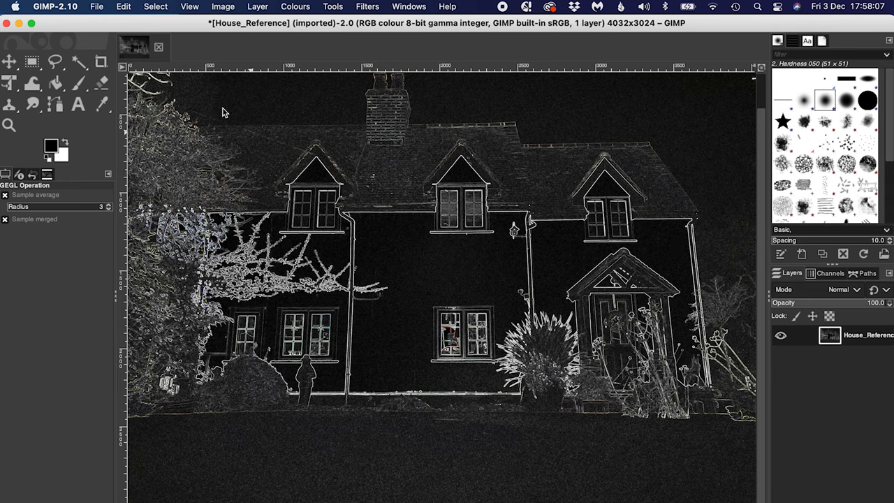
- Export the outline image to Downloads as House_Edges.JPG at JPEG quality 92
click(96, 6)
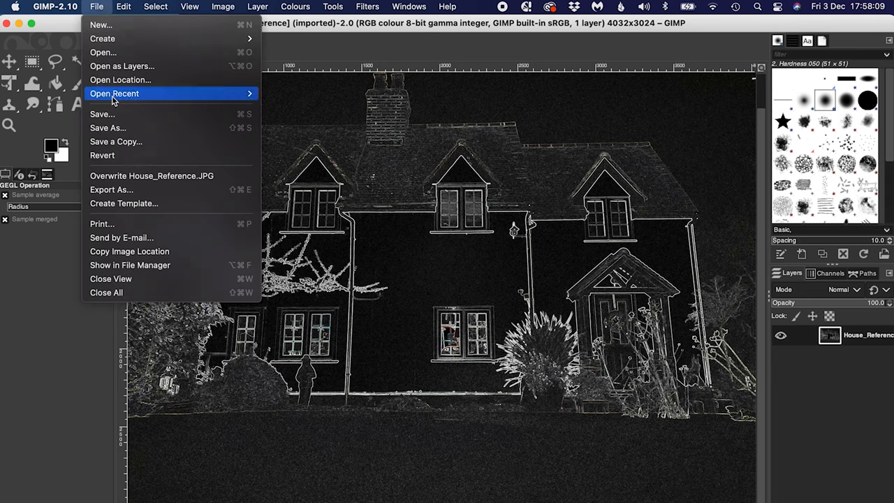
click(111, 189)
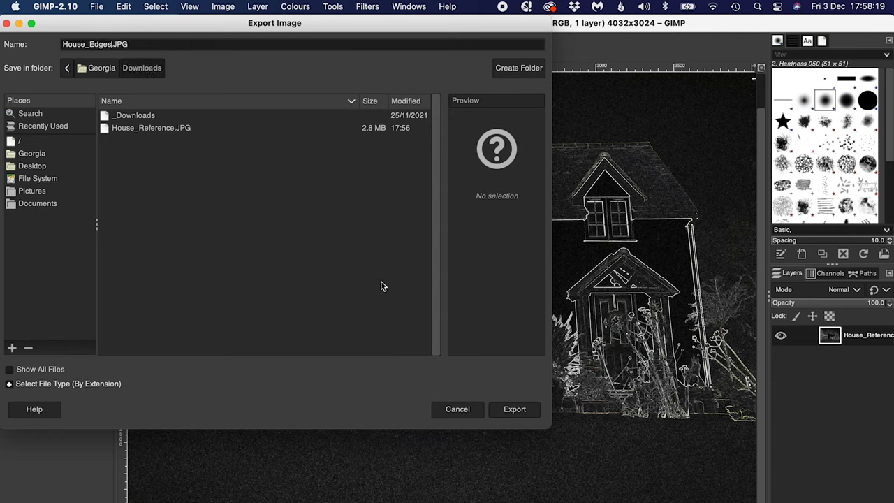
click(514, 409)
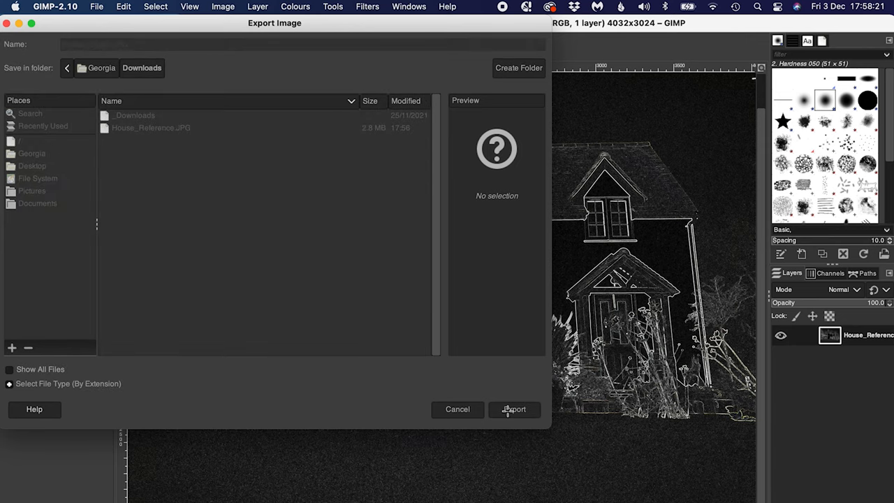
click(514, 408)
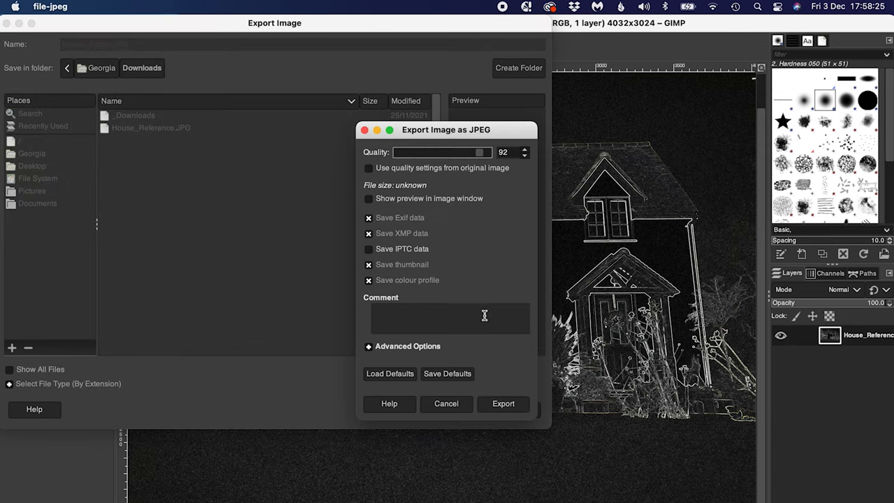
click(503, 403)
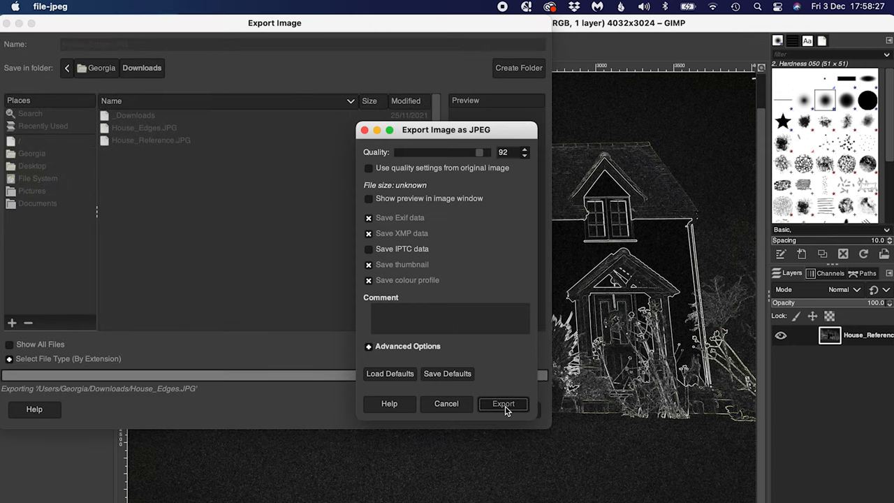
click(503, 403)
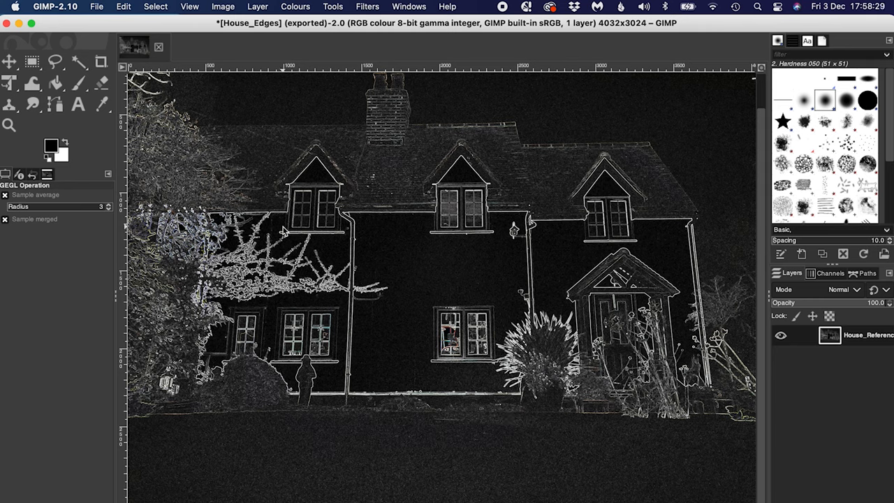
- Convert Background to Layer 0 and preview Stylize > Glowing Edges with adjusted Edge Width
click(54, 7)
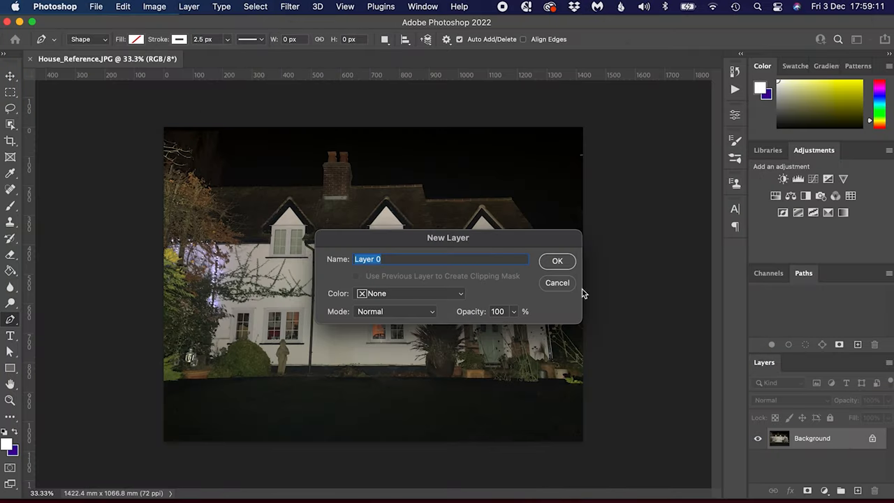
click(557, 260)
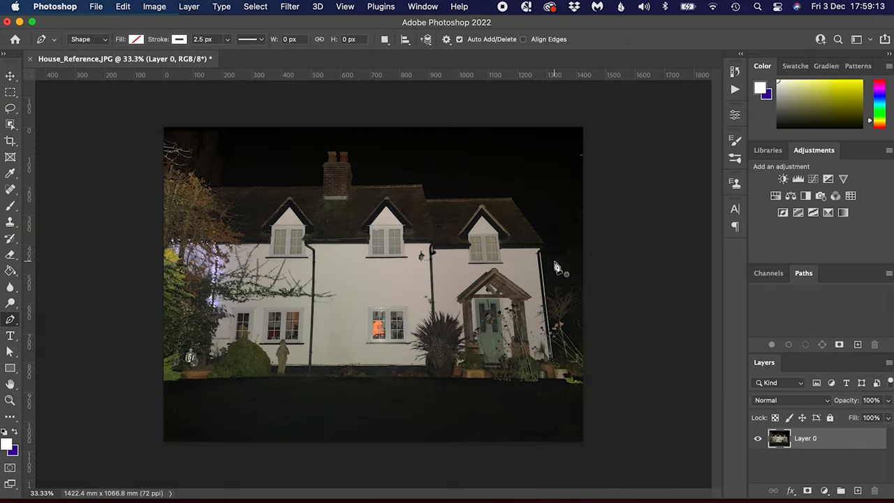
click(289, 6)
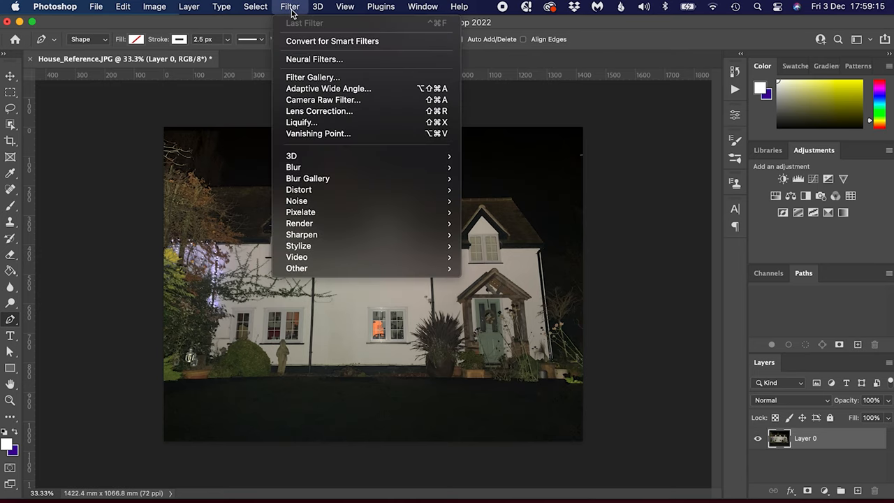
mouse_move(312, 76)
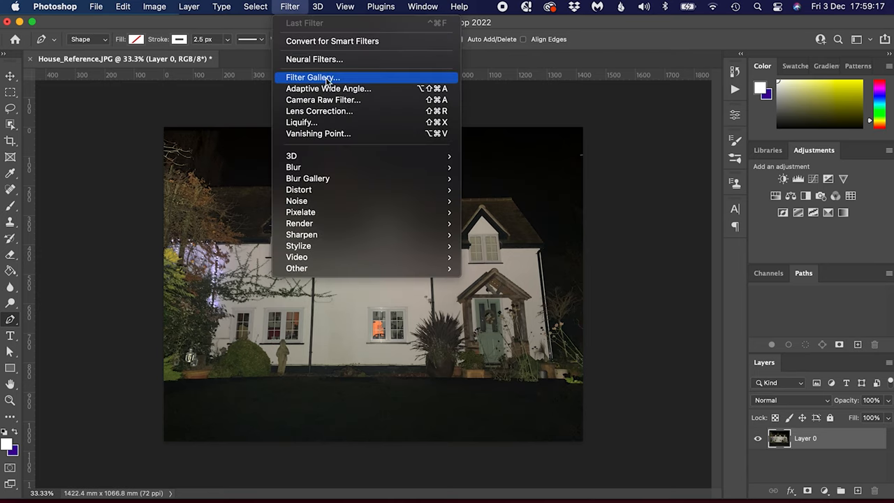
click(312, 76)
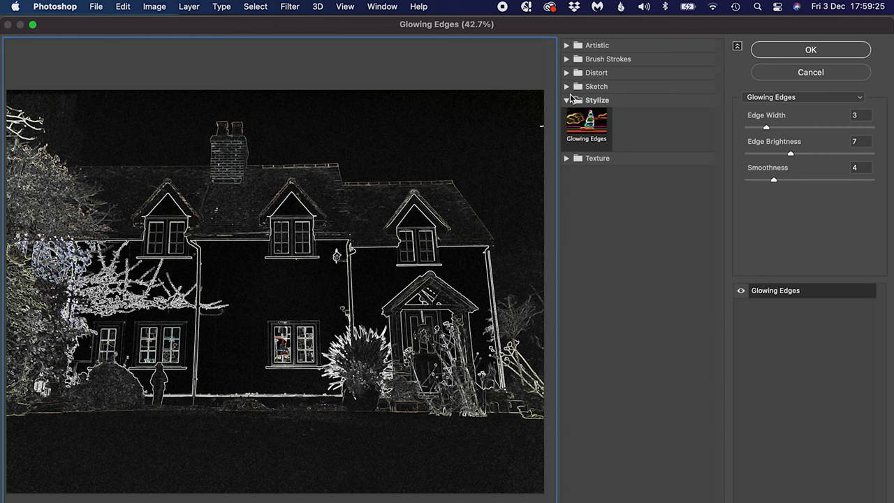
click(567, 100)
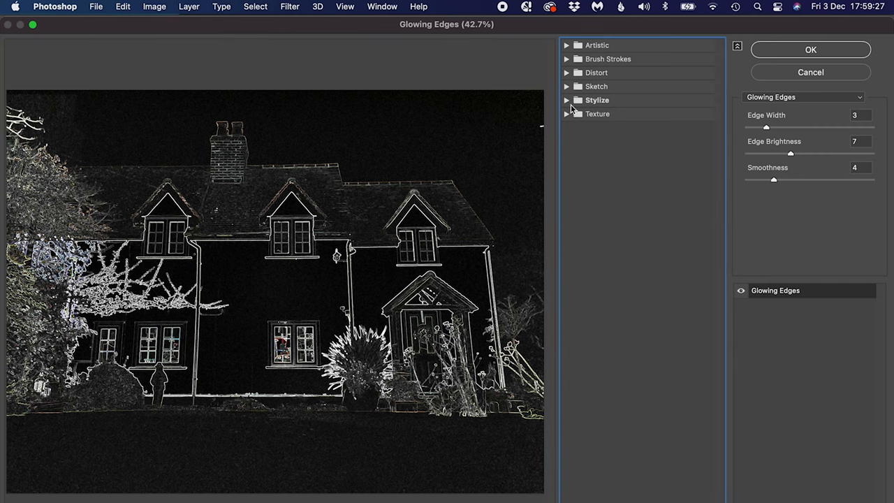
click(566, 100)
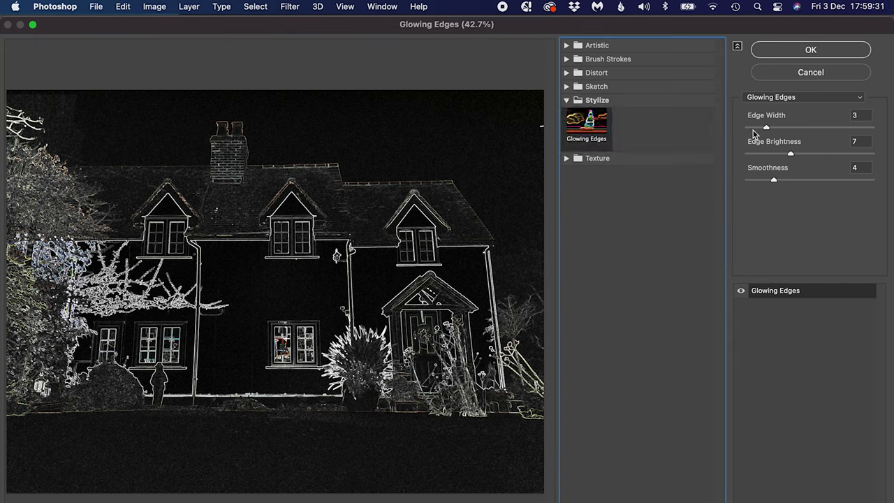
drag(766, 127, 779, 127)
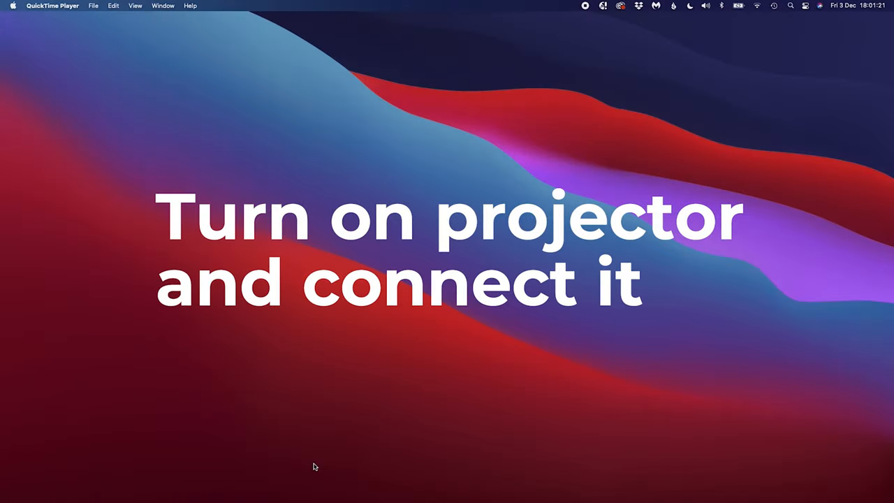
mouse_move(128, 130)
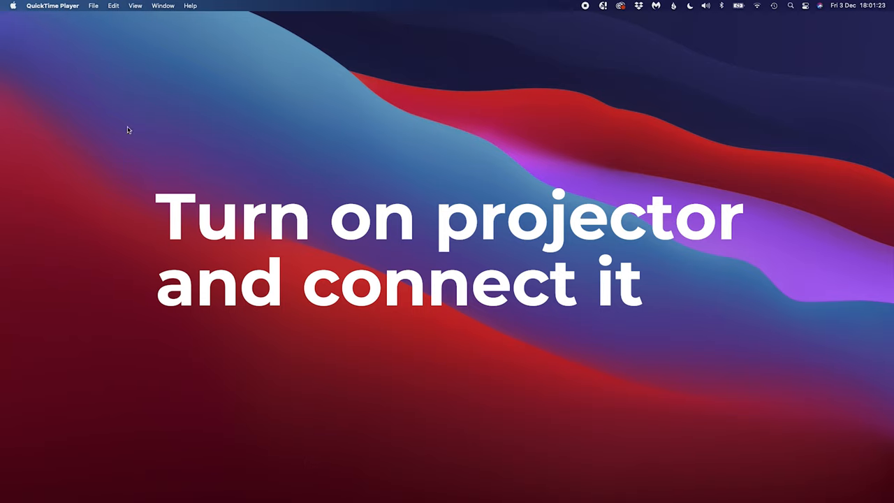
- Check the Displays preferences for the OPTOMA 1080P projector at 60 Hertz
click(12, 6)
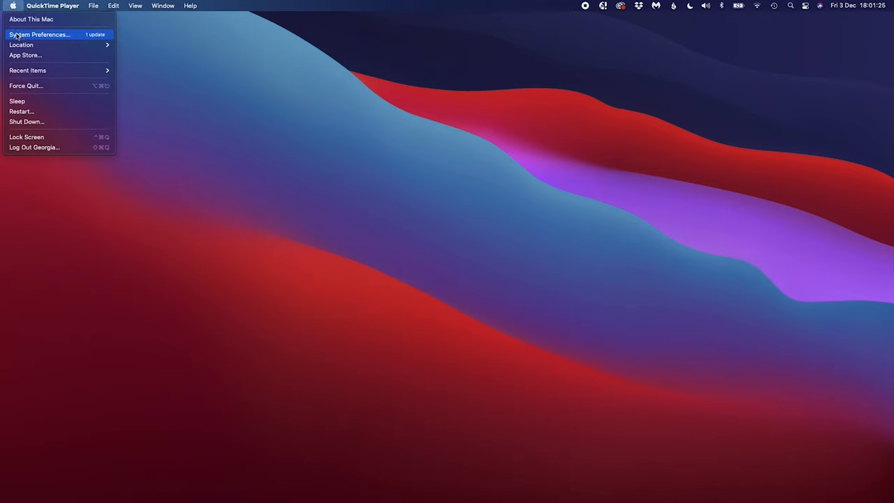
click(40, 34)
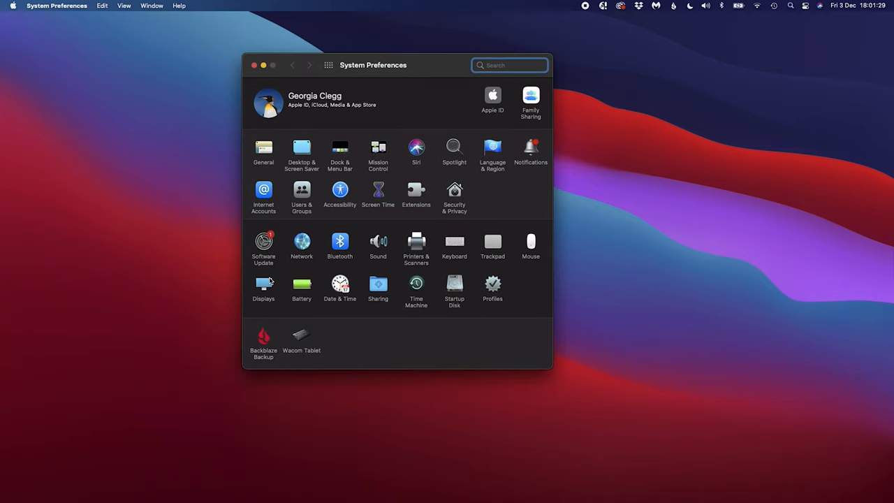
click(263, 283)
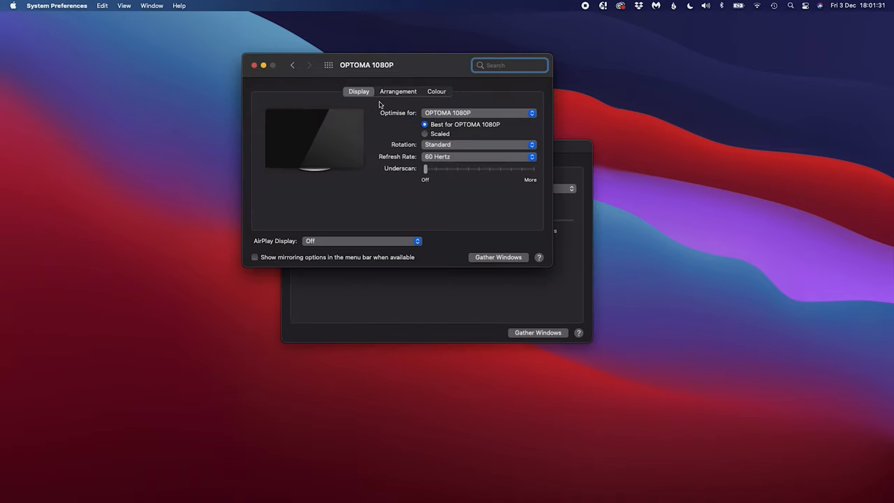
click(398, 92)
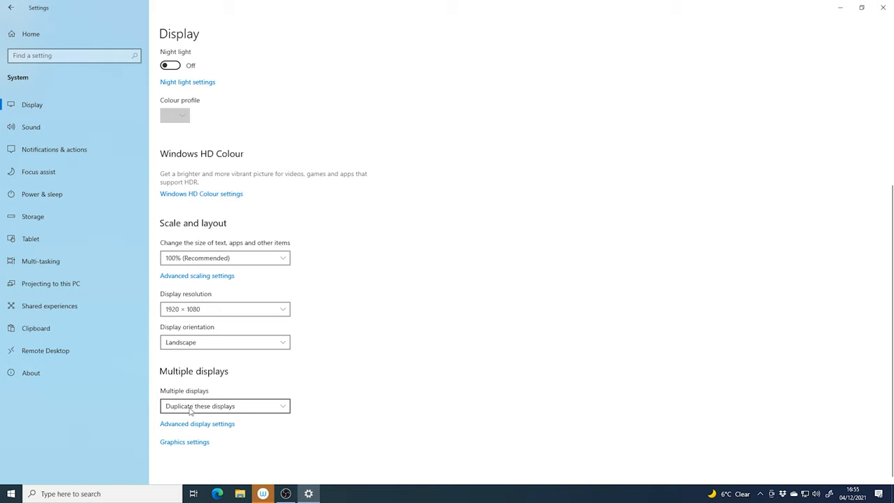
click(224, 406)
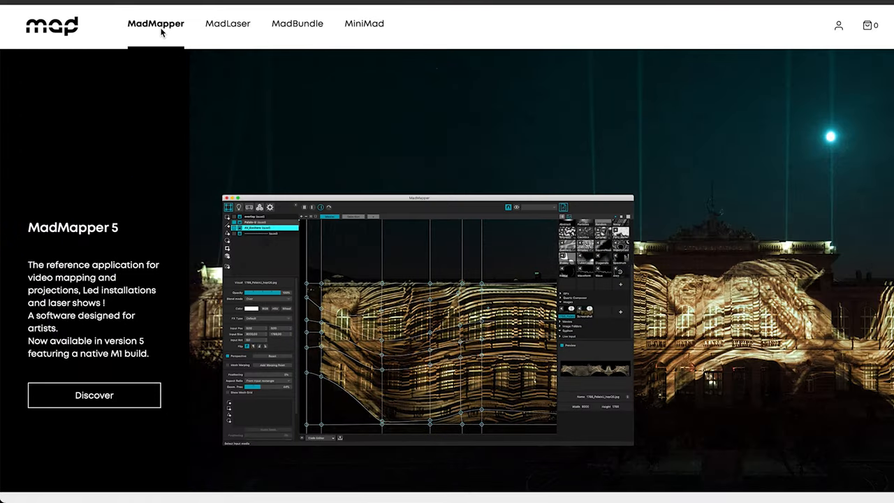
- Open the MadMapper software page and scroll down to its Pricing plans
click(156, 23)
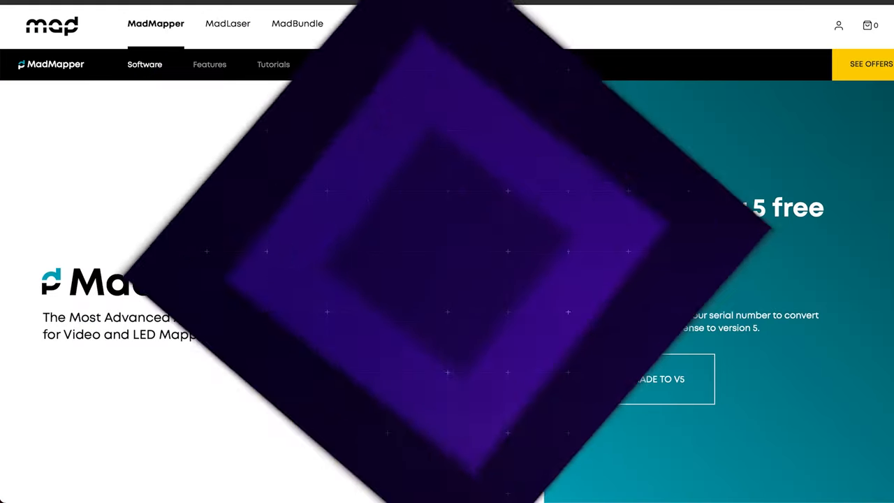
scroll(down, 3)
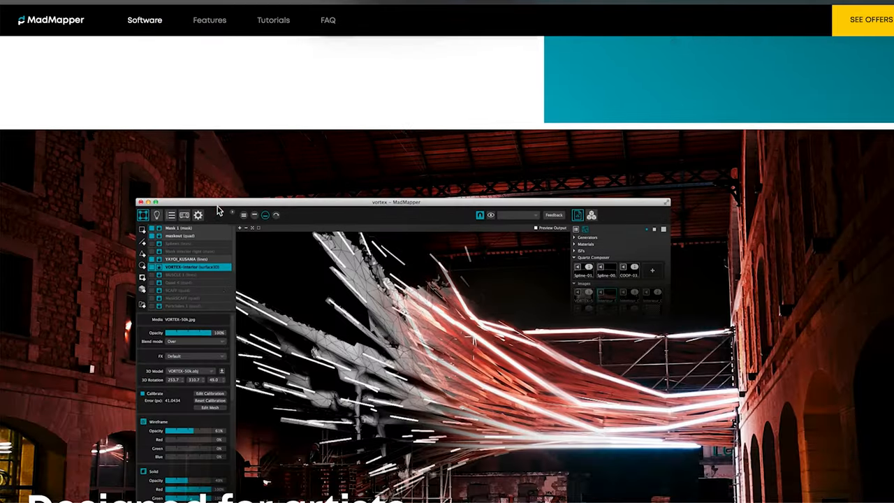
scroll(down, 3)
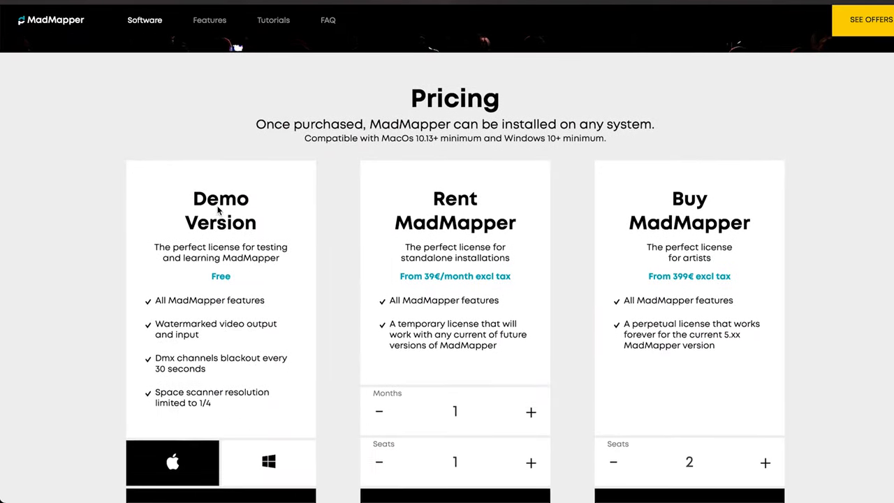
scroll(down, 3)
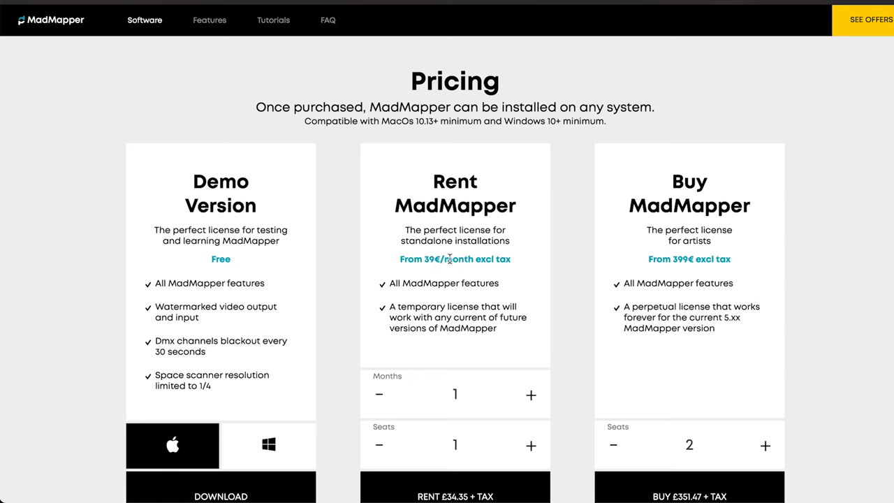
mouse_move(277, 251)
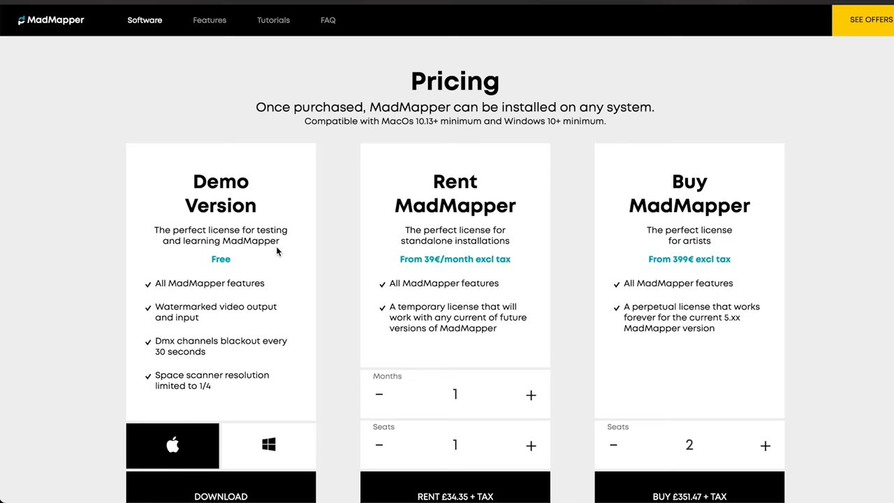
mouse_move(213, 206)
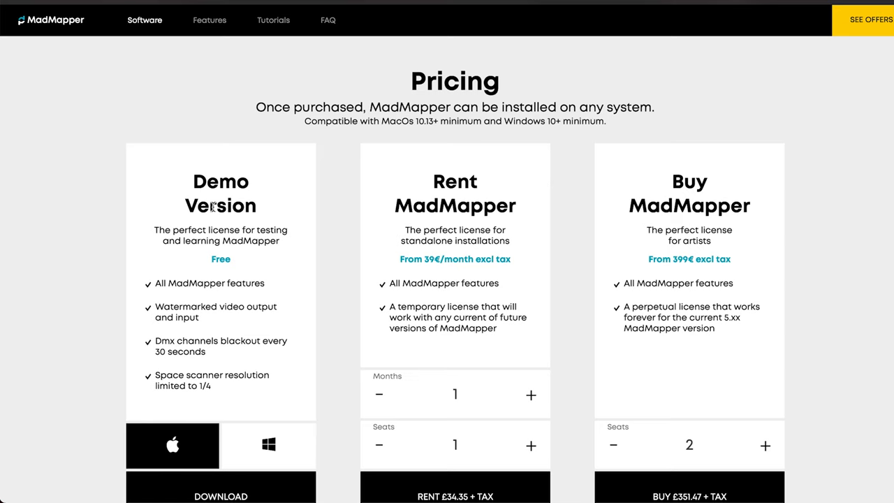
mouse_move(203, 321)
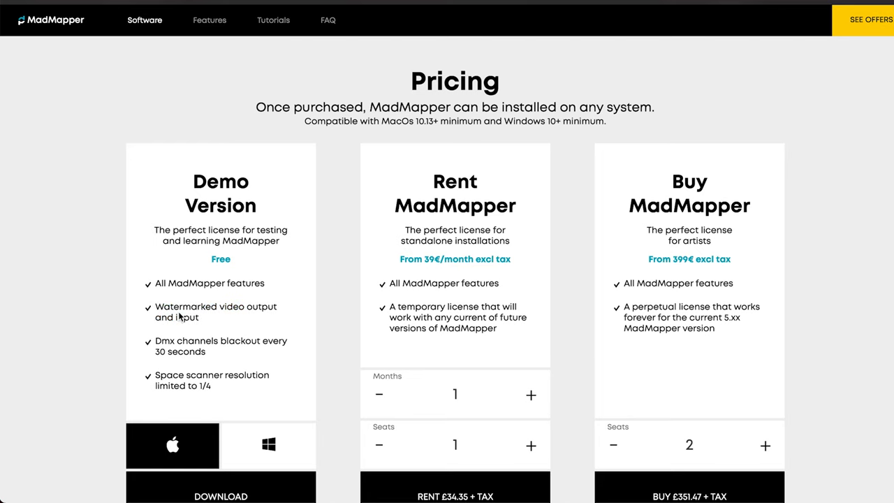
scroll(down, 3)
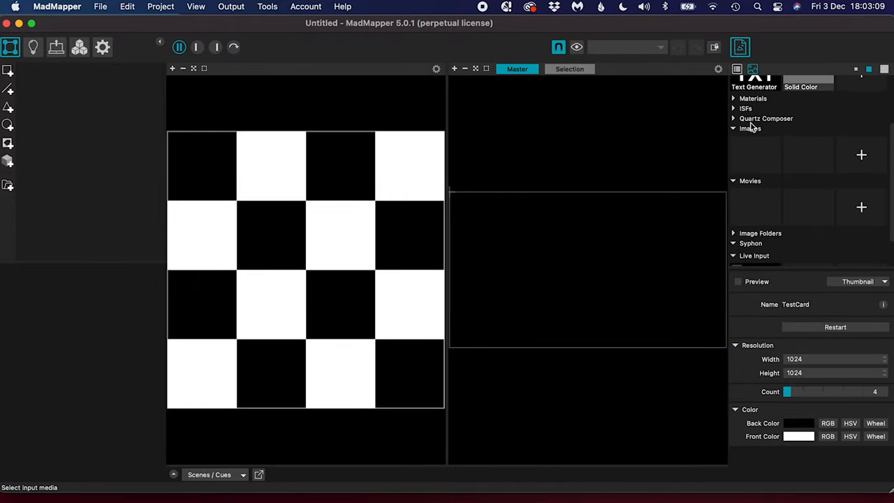
mouse_move(861, 160)
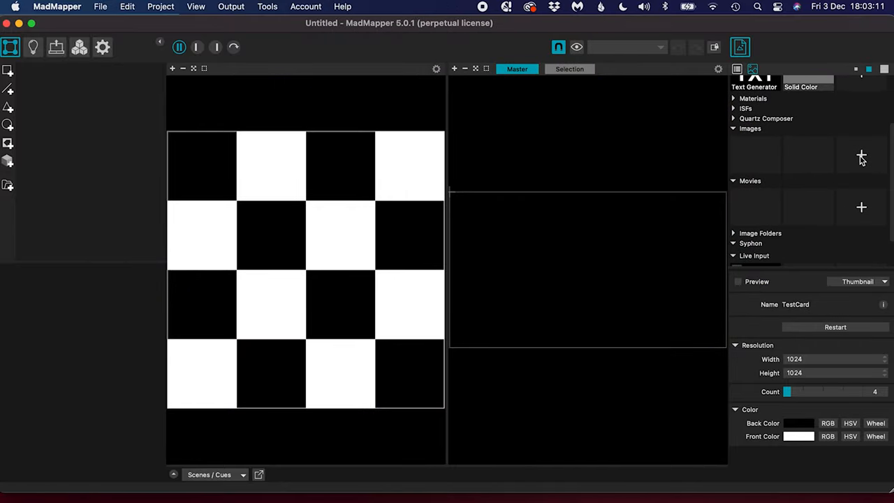
- Import House_Edges.JPG from Downloads into MadMapper's Images library
click(861, 155)
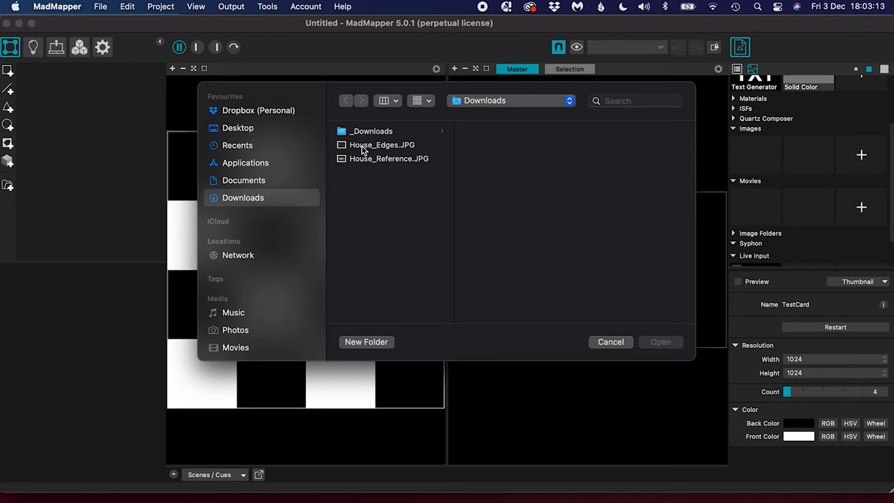
click(381, 144)
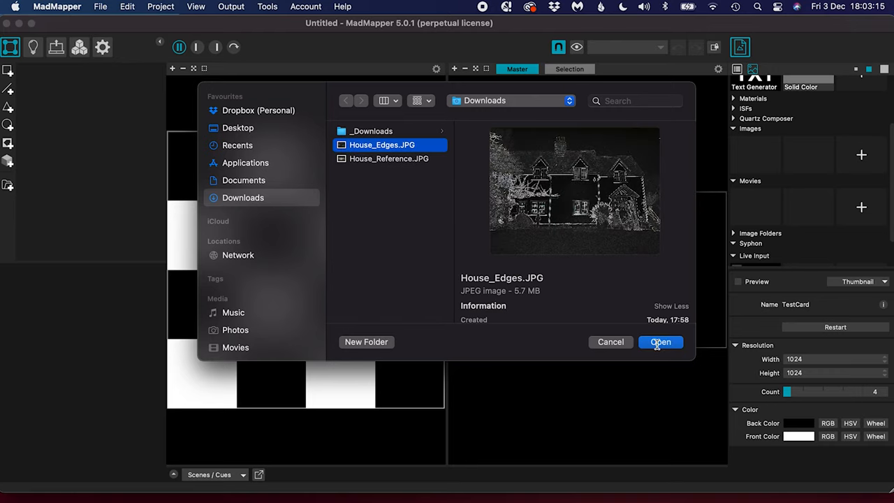
click(660, 341)
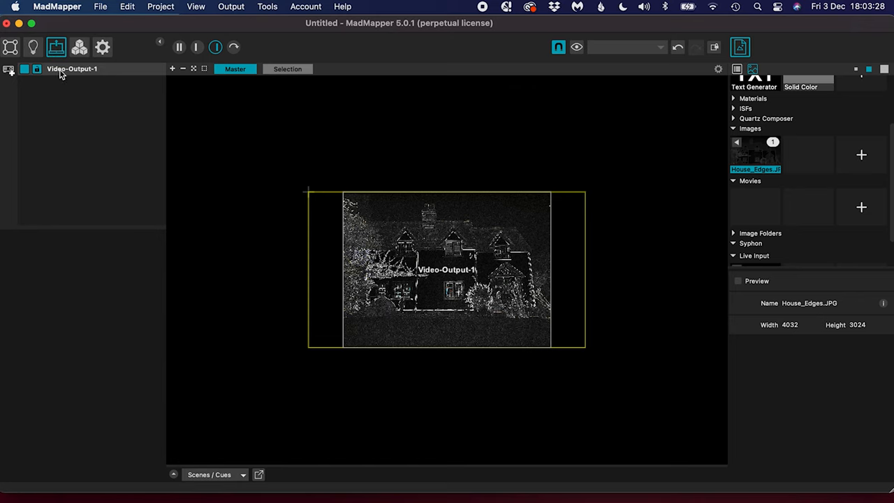
- Set Video-Output-1's destination to the OPTOMA 1080P projector
click(72, 68)
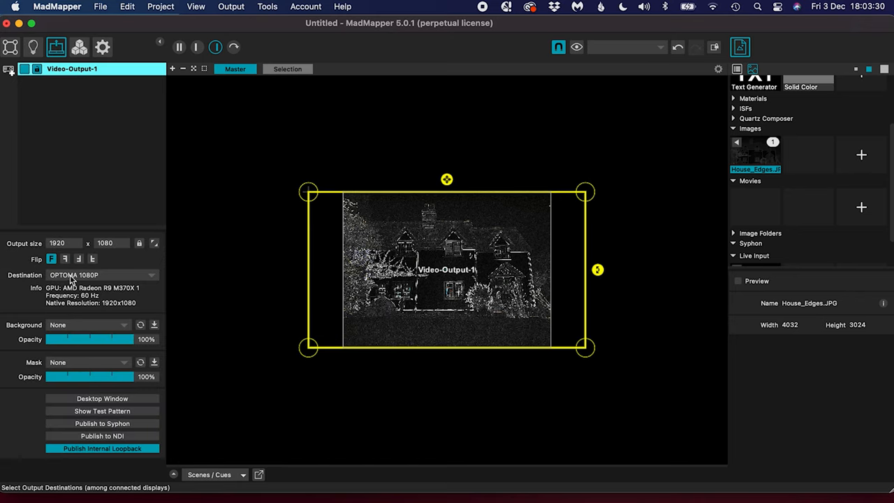
click(103, 275)
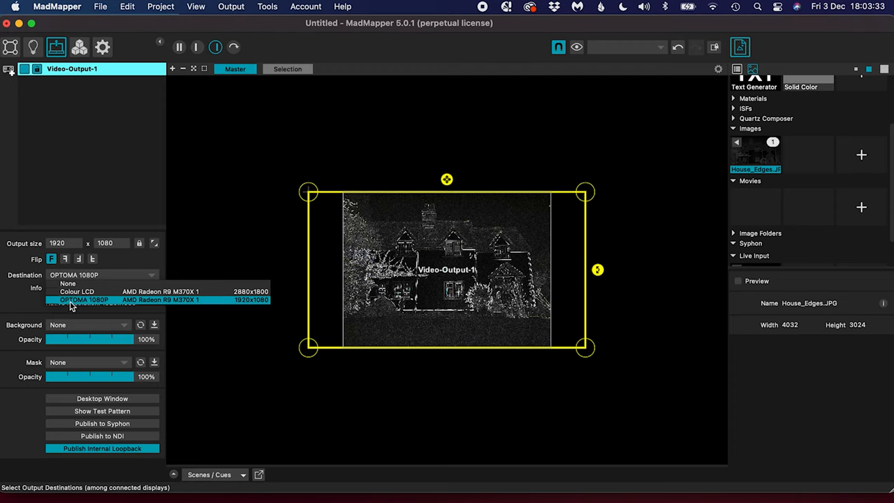
mouse_move(80, 302)
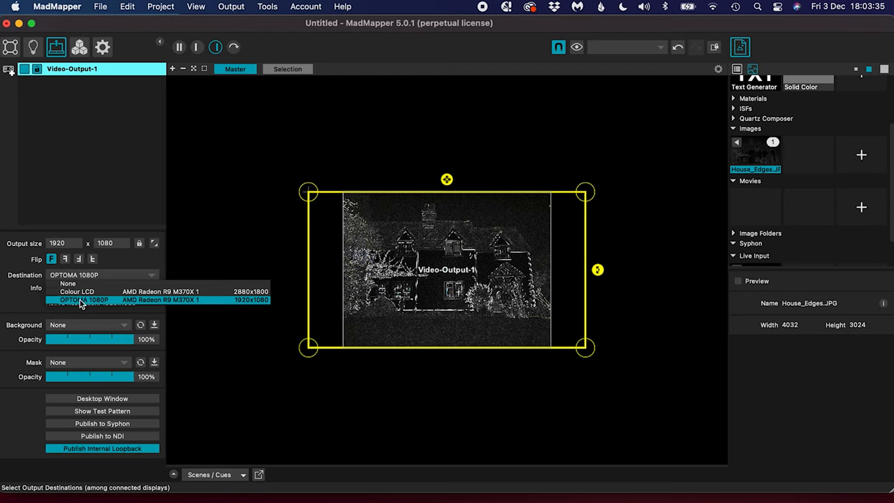
click(84, 300)
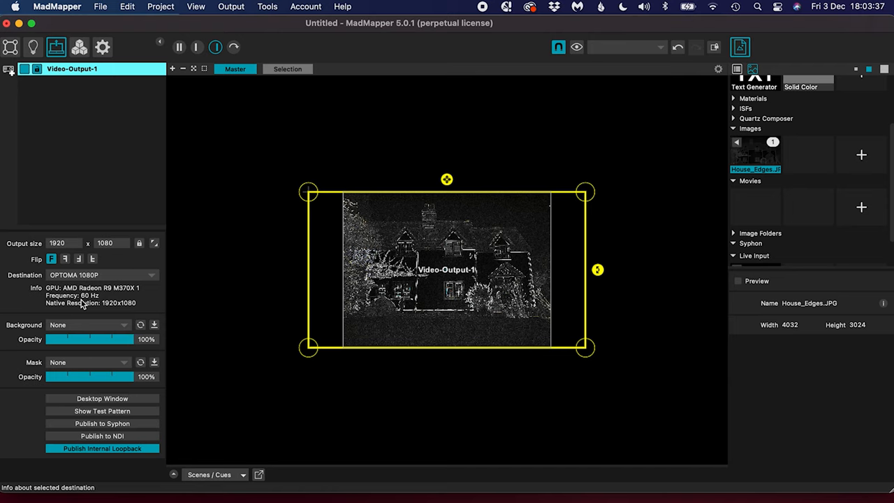
click(738, 281)
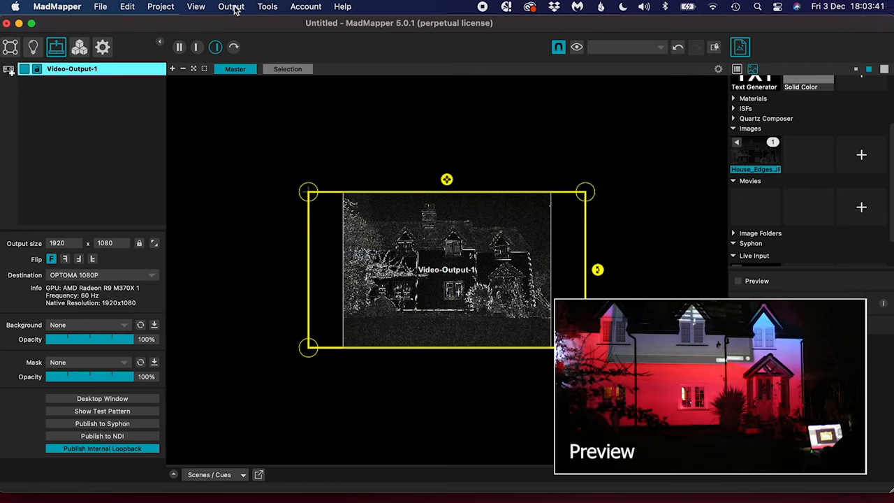
click(230, 6)
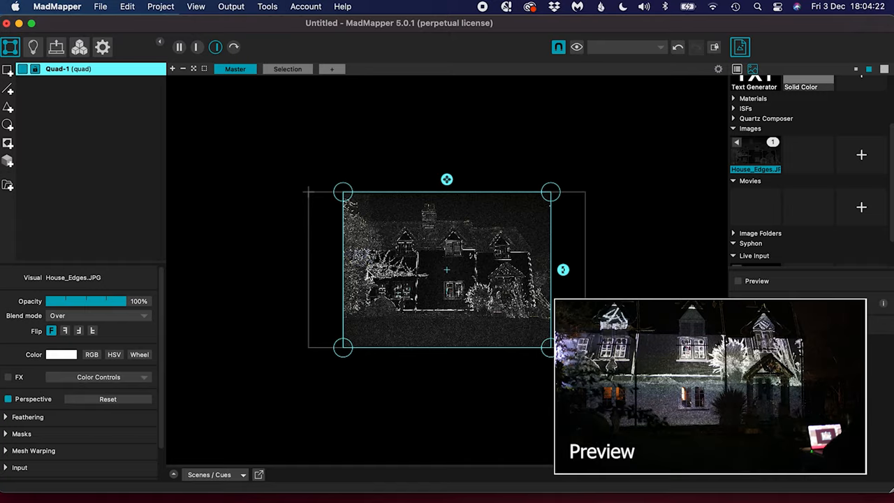
- Drag a corner of the House_Edges quad outward to skew it in perspective
drag(548, 347, 548, 361)
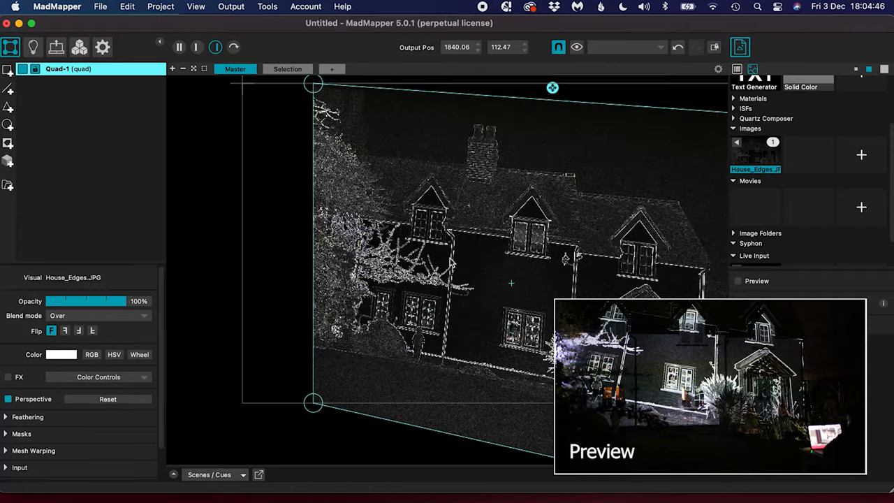
- Refine all four Quad-1 corners onto the house outline, placing the top-left at 0,0
drag(312, 82, 288, 153)
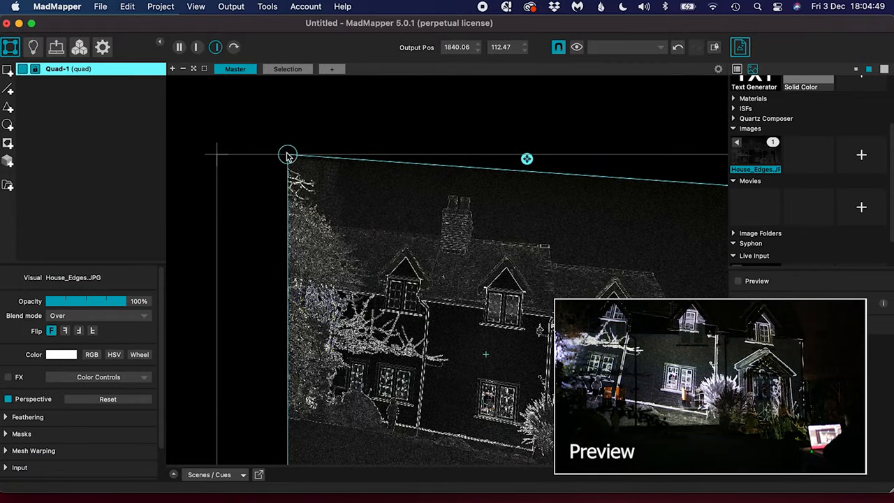
drag(288, 155, 311, 213)
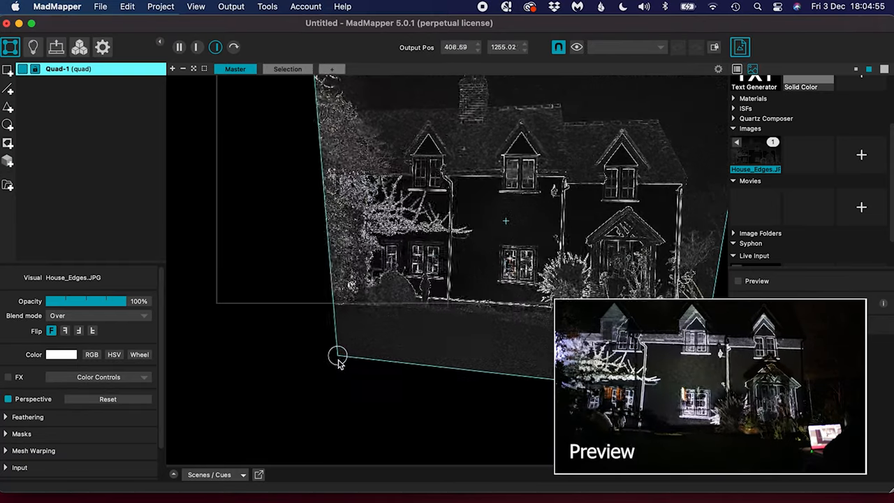
drag(337, 355, 301, 366)
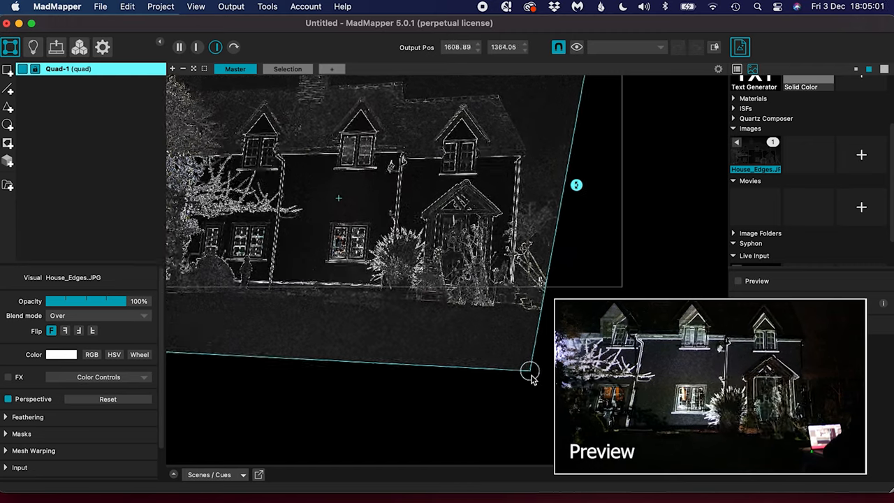
drag(530, 370, 509, 356)
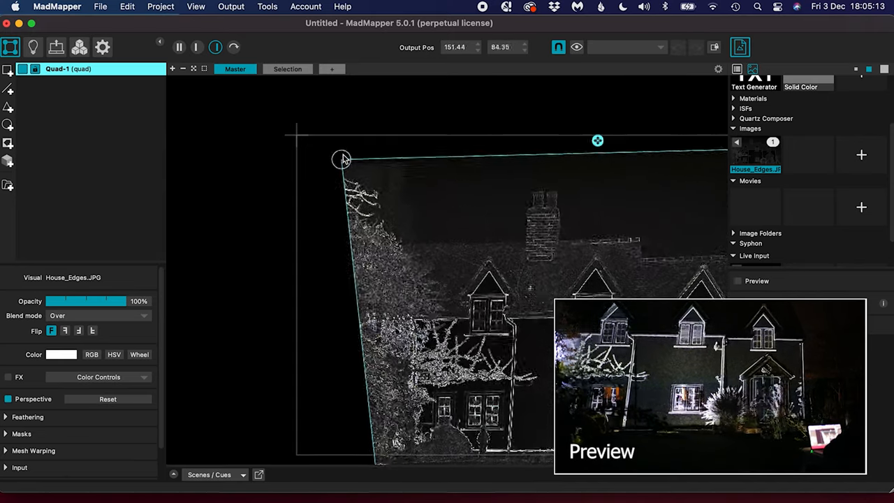
drag(342, 158, 375, 397)
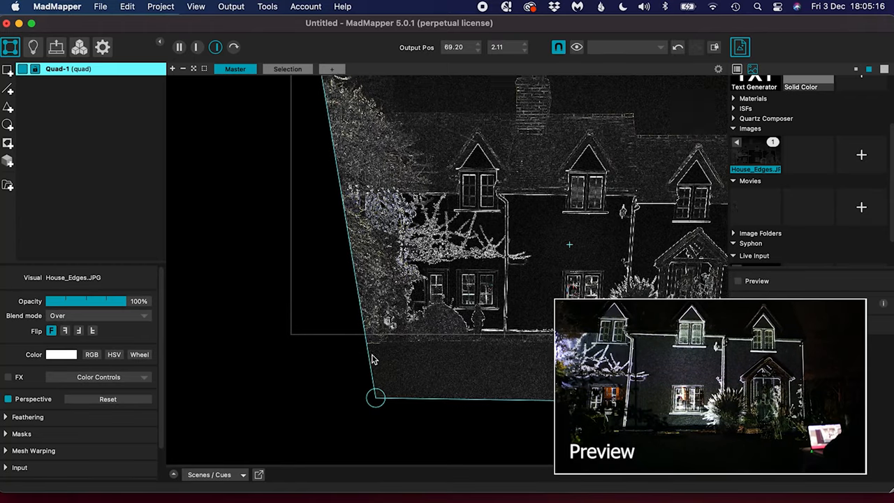
drag(376, 398, 405, 337)
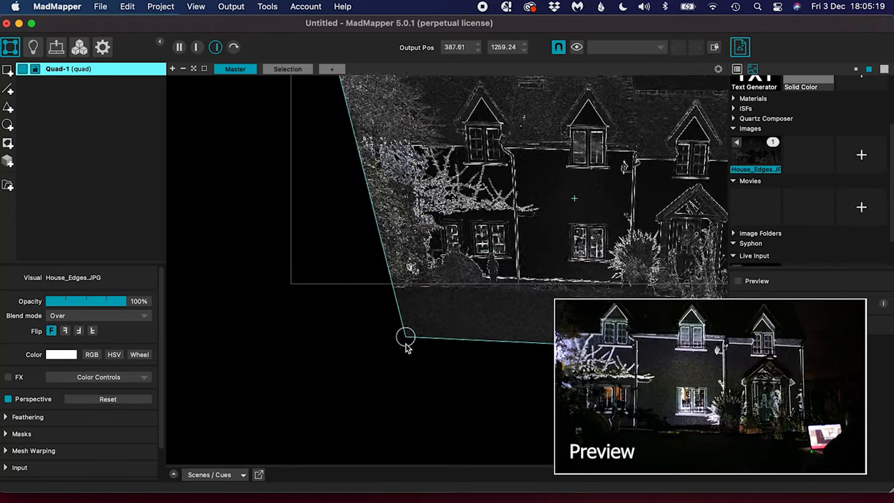
drag(405, 336, 447, 336)
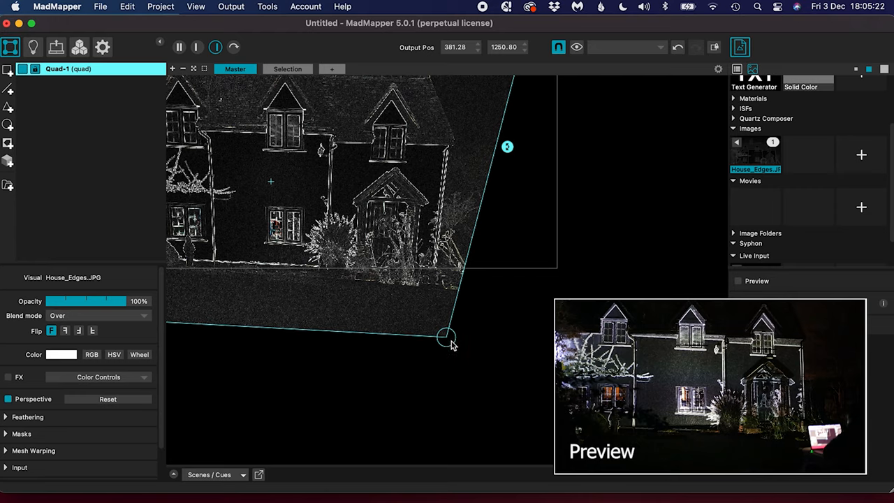
drag(447, 338, 443, 323)
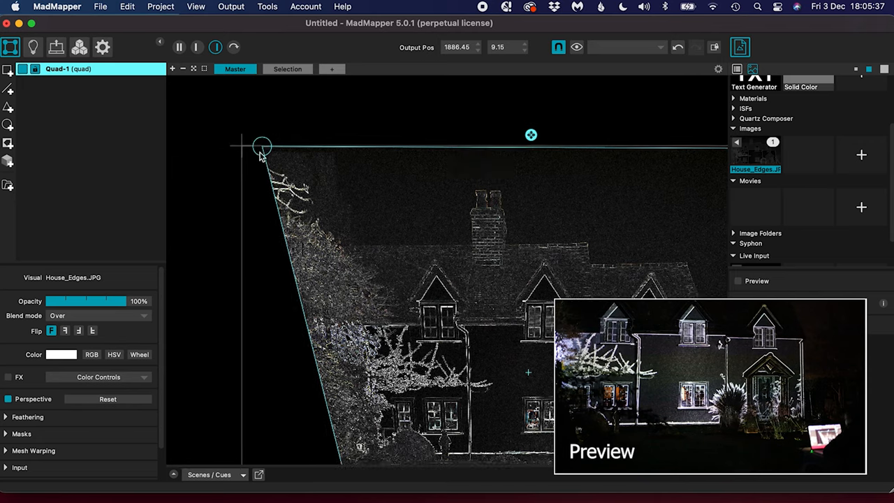
drag(262, 147, 245, 135)
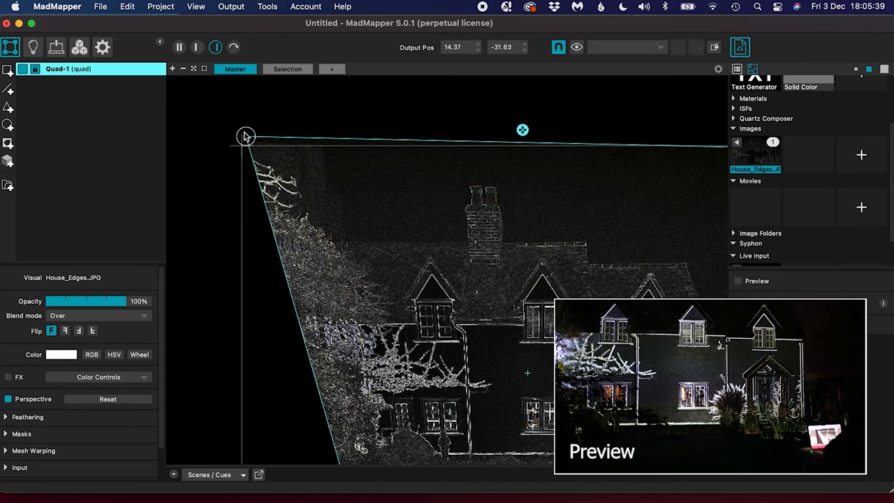
drag(245, 135, 241, 145)
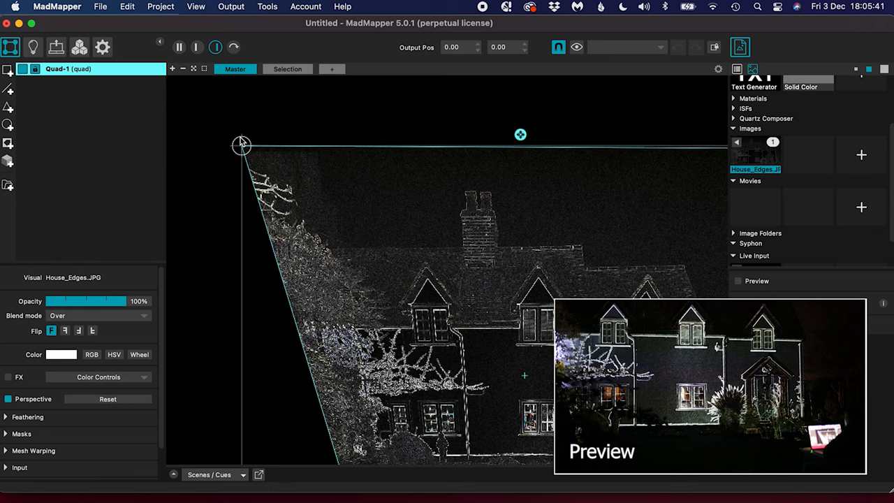
click(195, 7)
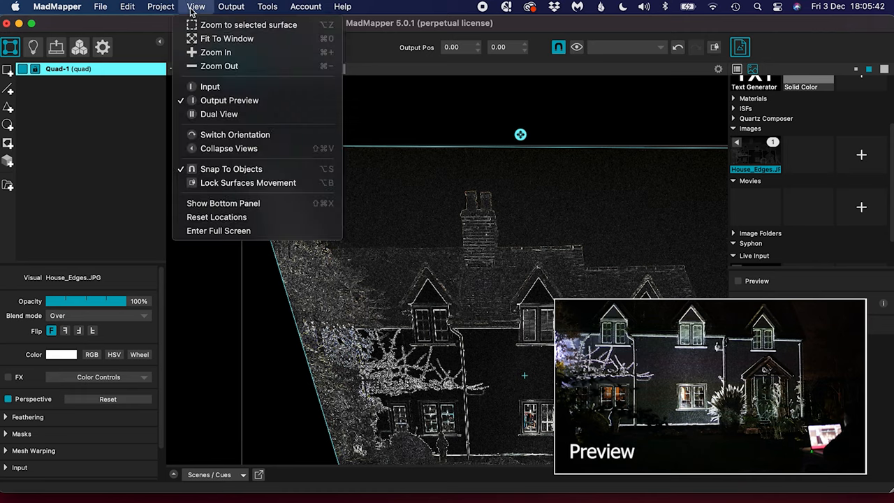
mouse_move(231, 168)
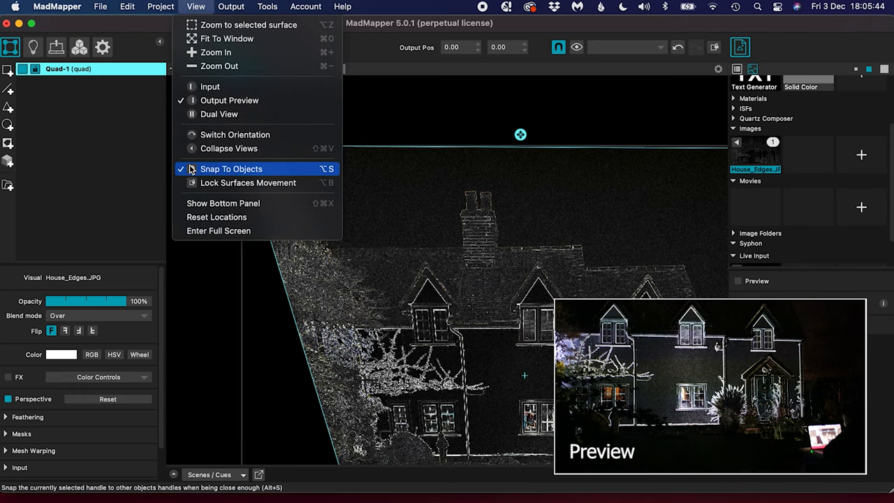
- Turn off Snap To Objects and pull a bottom corner inward to fit the house
click(231, 168)
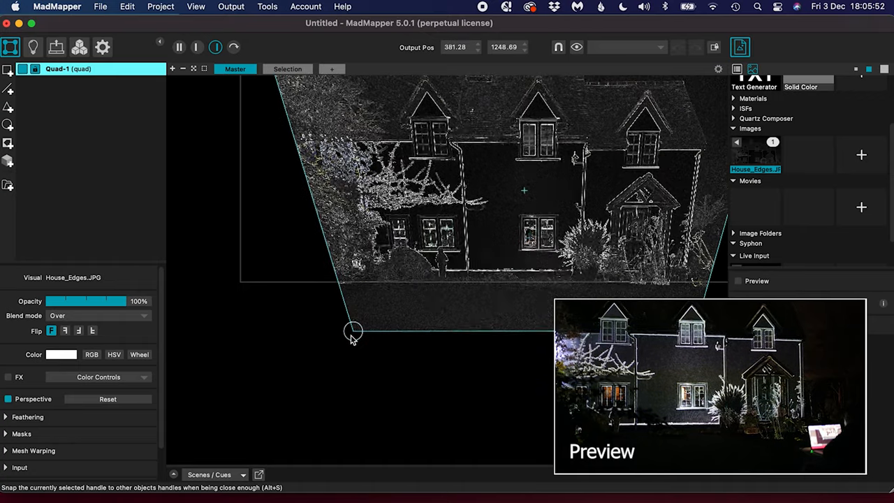
drag(353, 330, 379, 379)
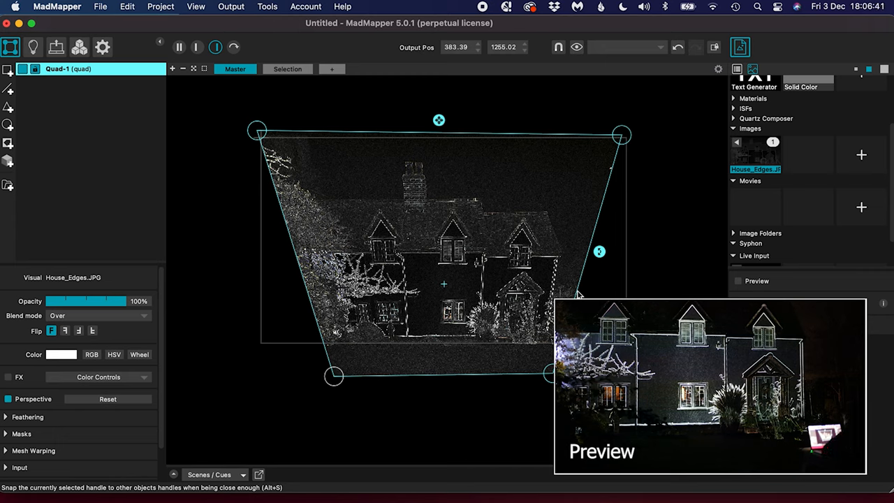
mouse_move(499, 246)
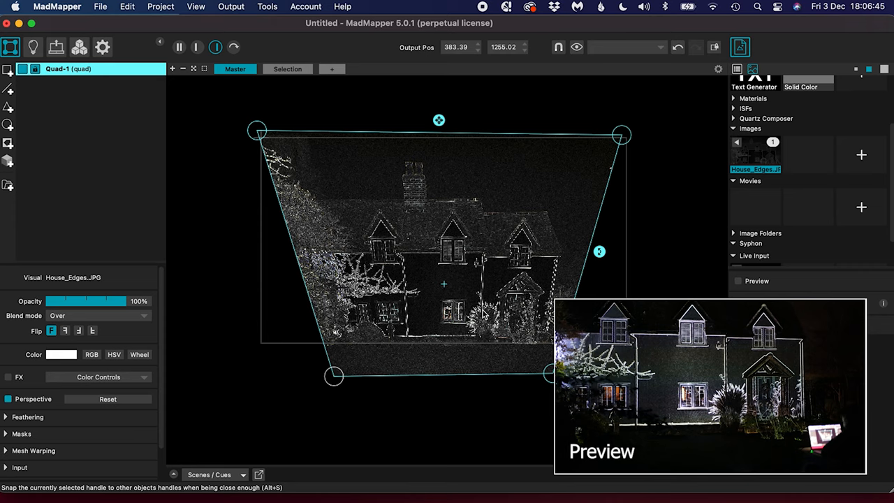
scroll(down, 3)
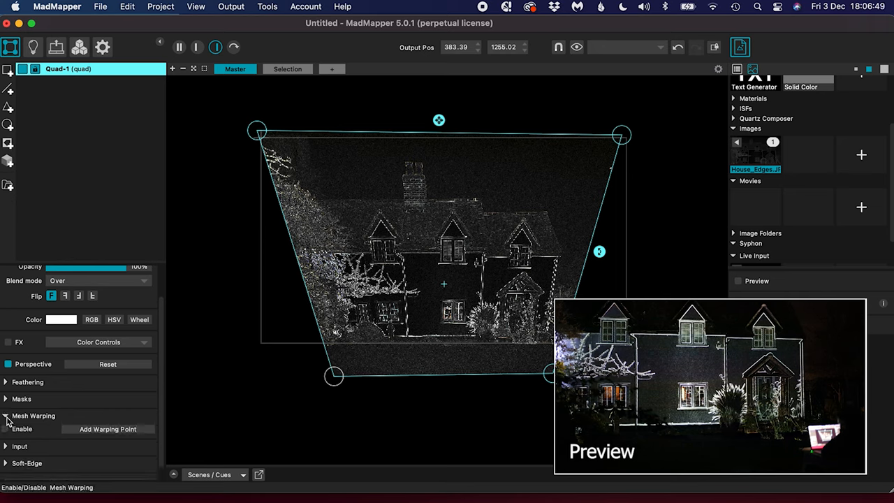
- Enable mesh warping on Quad-1 and generate a subdivided warping grid
click(7, 413)
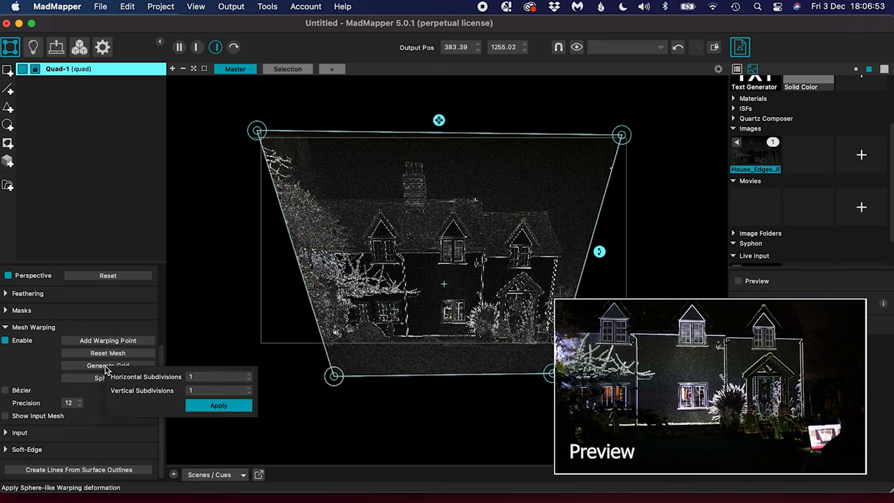
click(220, 376)
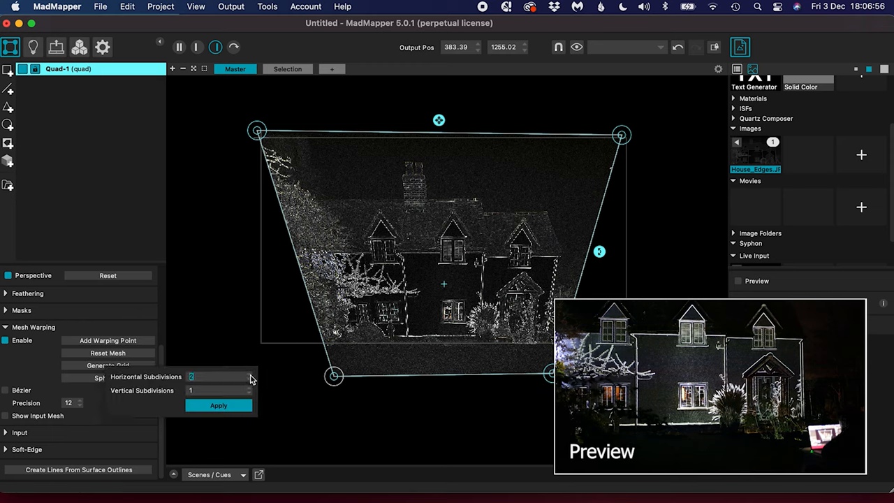
click(218, 405)
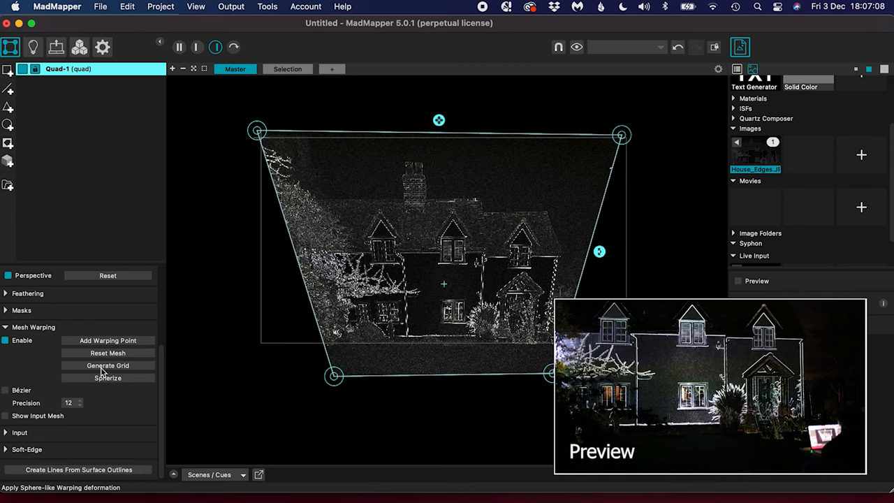
click(106, 365)
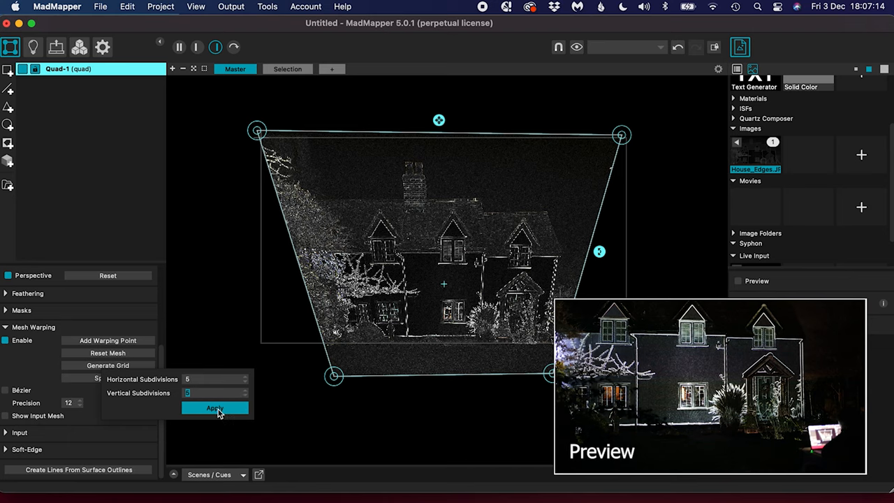
click(215, 407)
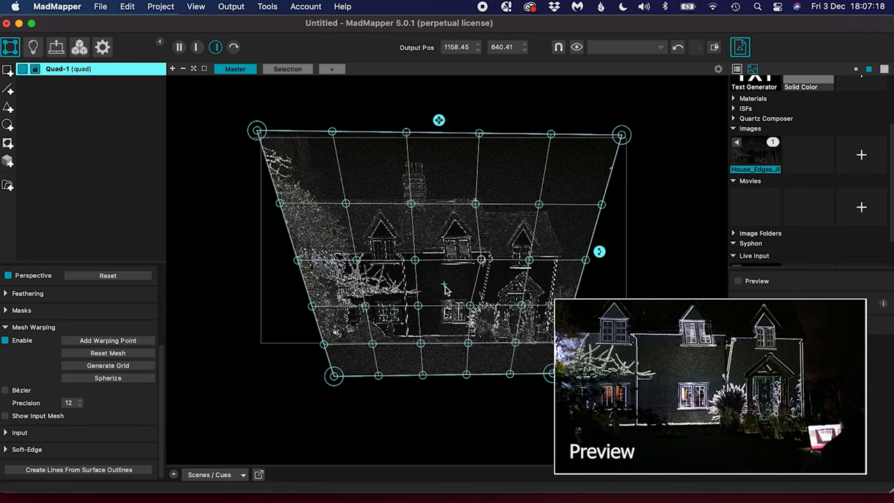
mouse_move(256, 344)
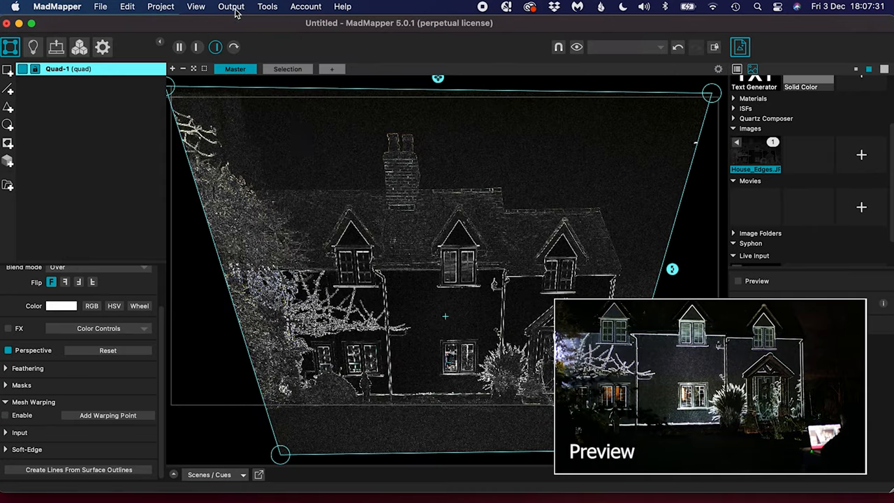
- Set the output to Full Screen Mode and extend the desktop across displays
click(231, 6)
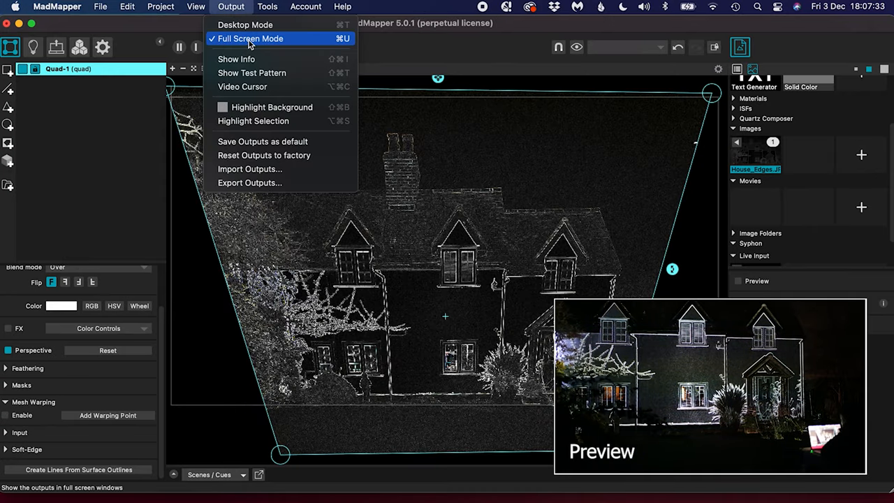
click(245, 24)
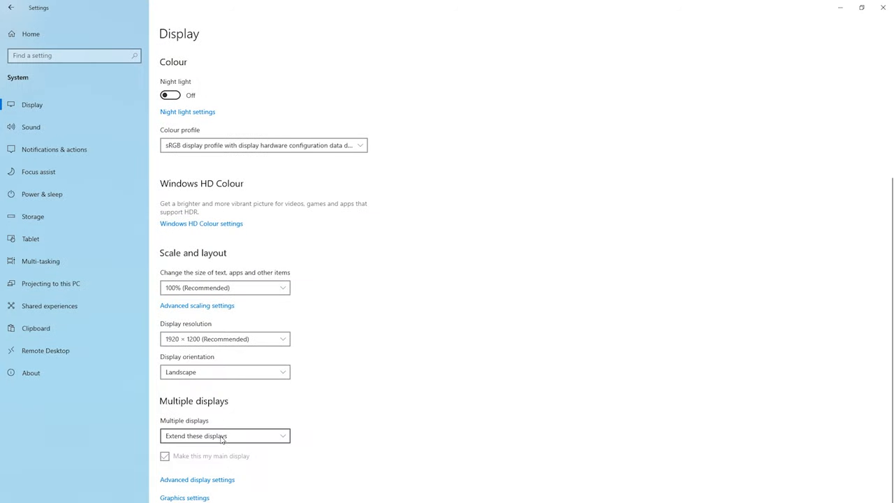
click(224, 435)
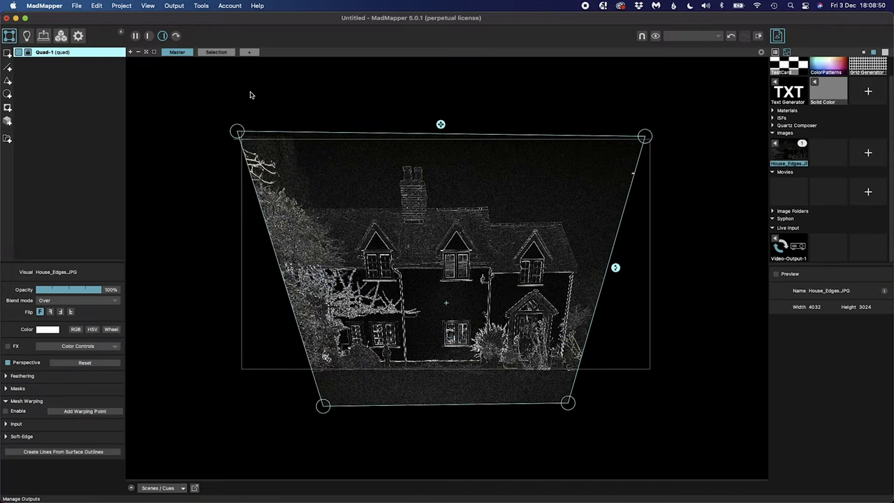
- Route Video-Output-1 to the OPTOMA 1080P display at 60 Hz
click(43, 35)
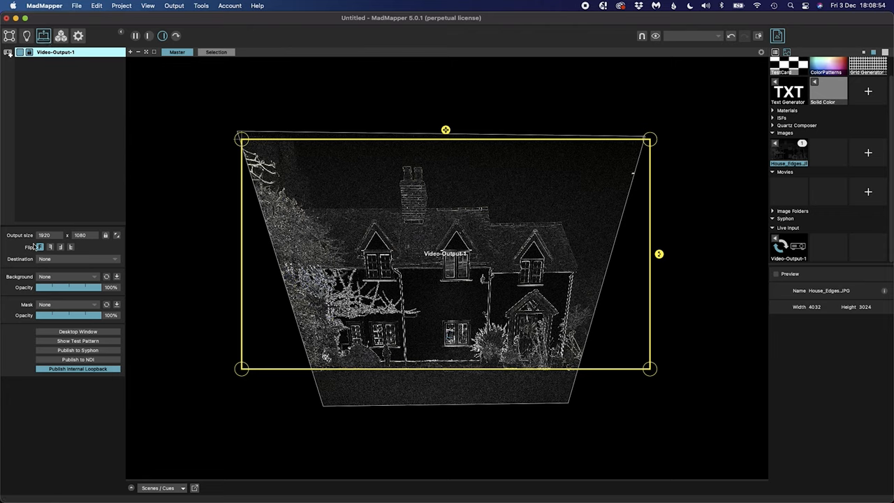
click(66, 258)
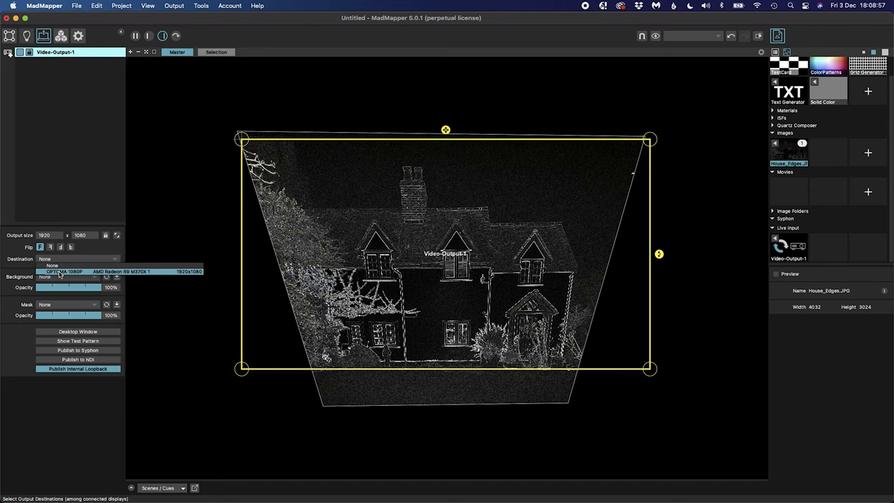
click(66, 271)
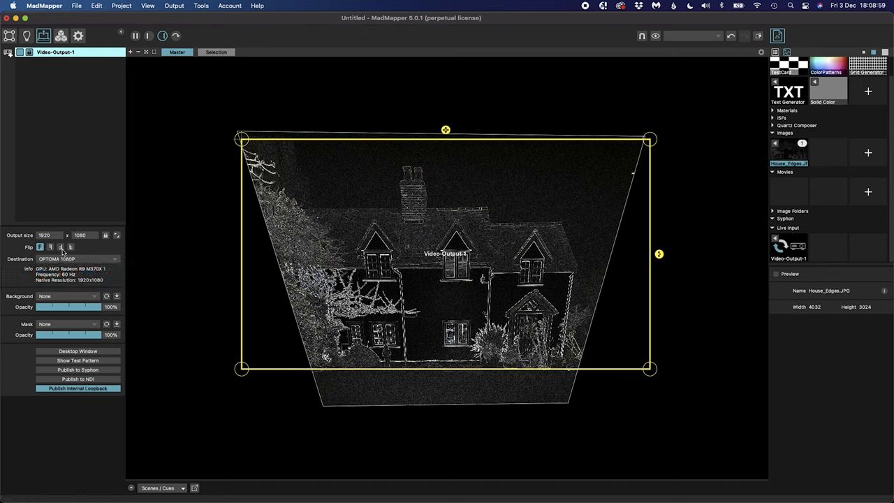
mouse_move(89, 112)
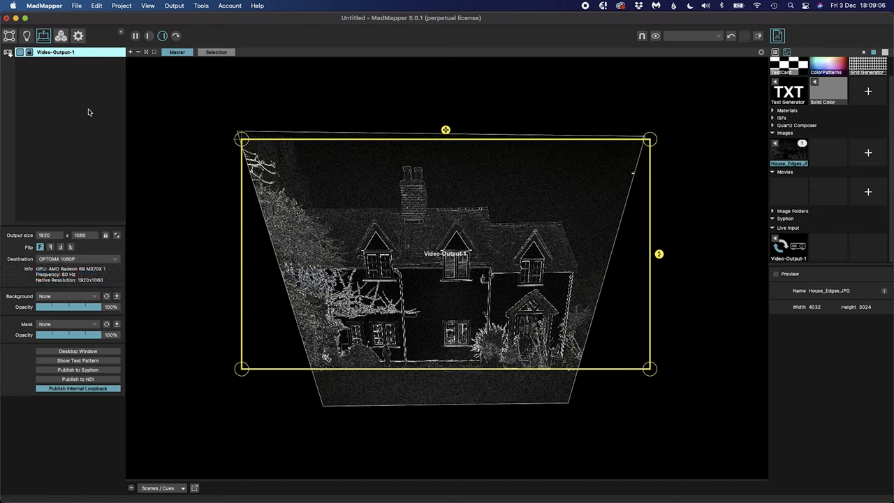
- Switch the output to Full Screen Mode, then open the Pictures folder
click(174, 6)
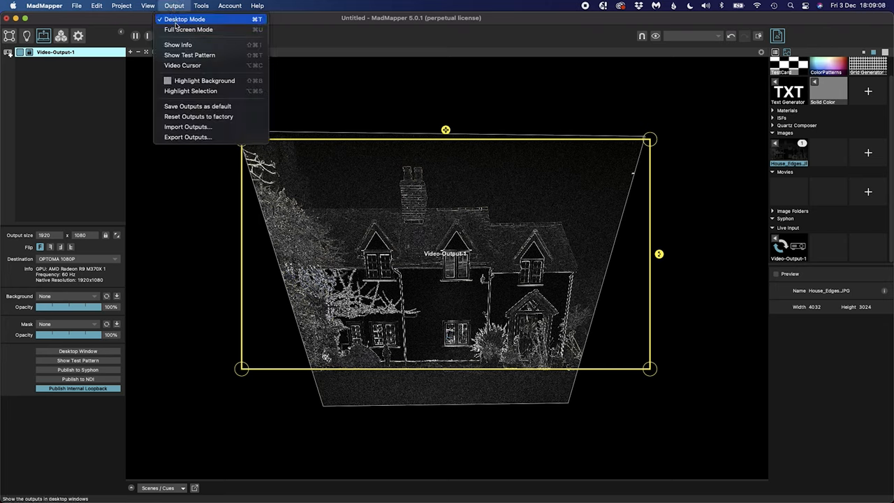
click(187, 30)
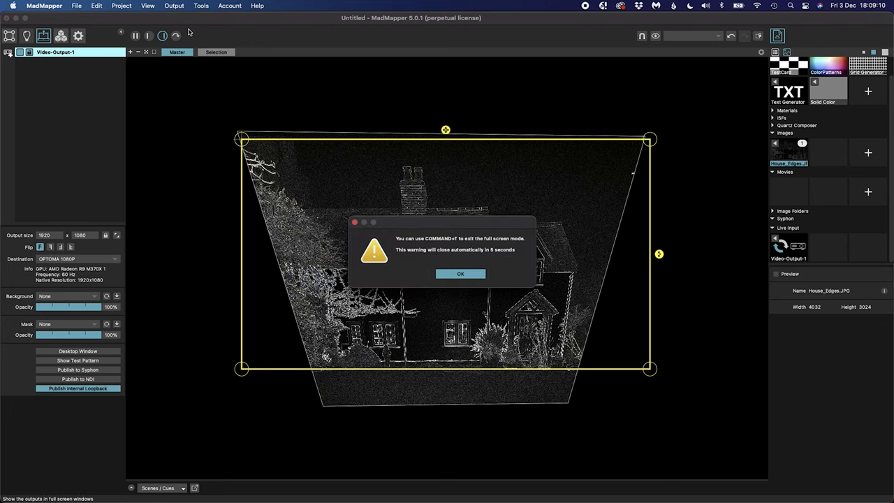
mouse_move(435, 244)
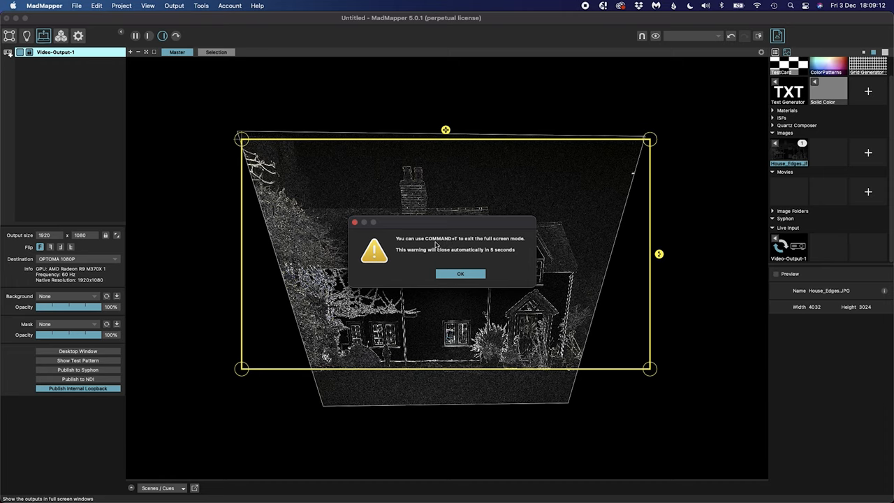
mouse_move(454, 245)
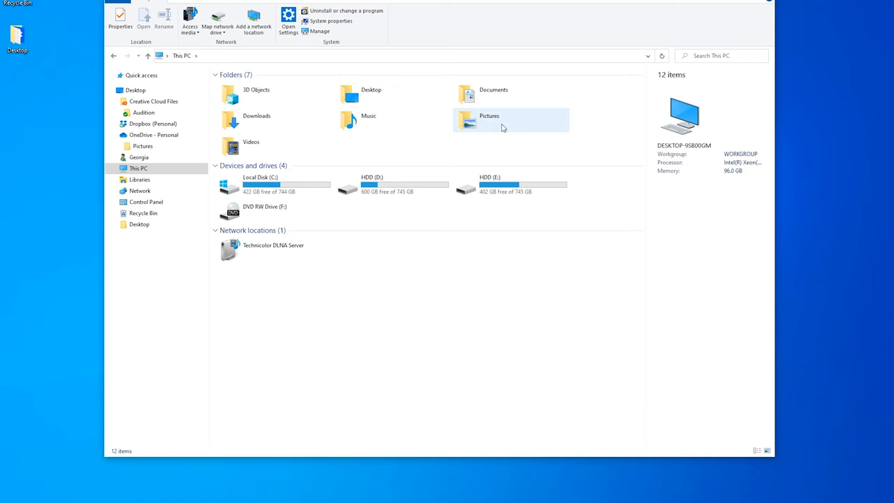
double_click(488, 115)
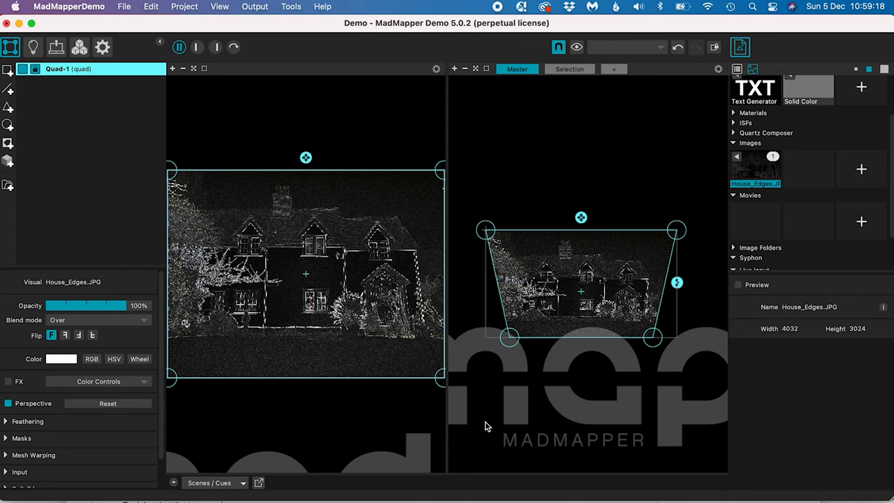
mouse_move(634, 379)
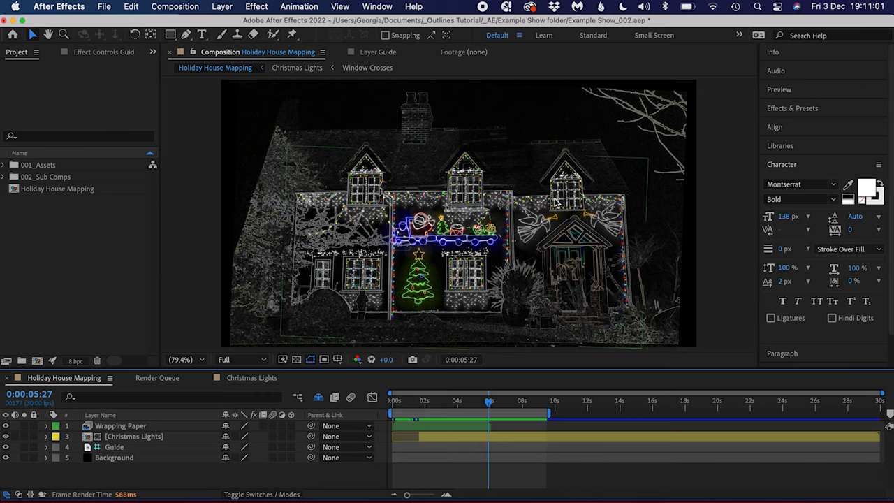
mouse_move(349, 224)
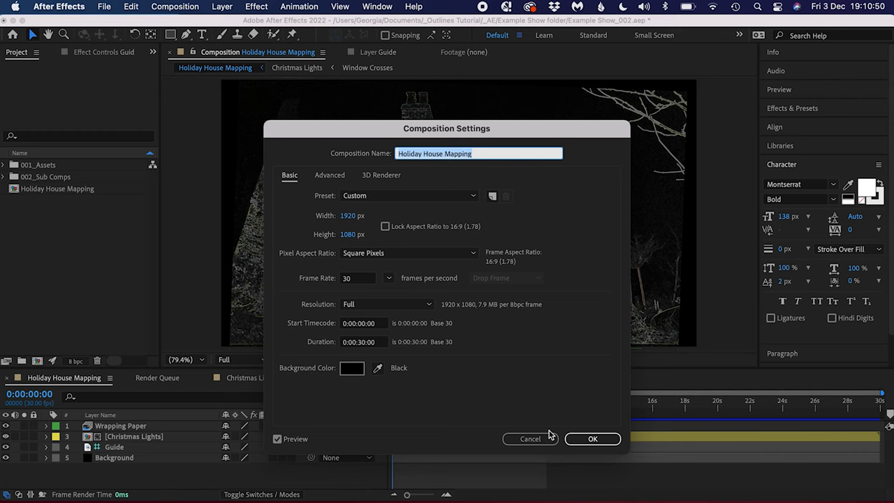
- Cancel Composition Settings after confirming 1920x1080, 30 fps, 30 seconds
click(592, 439)
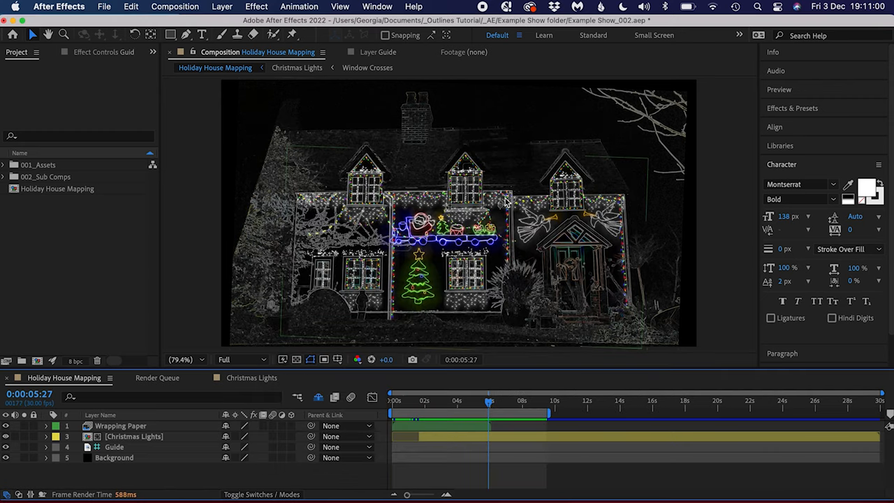